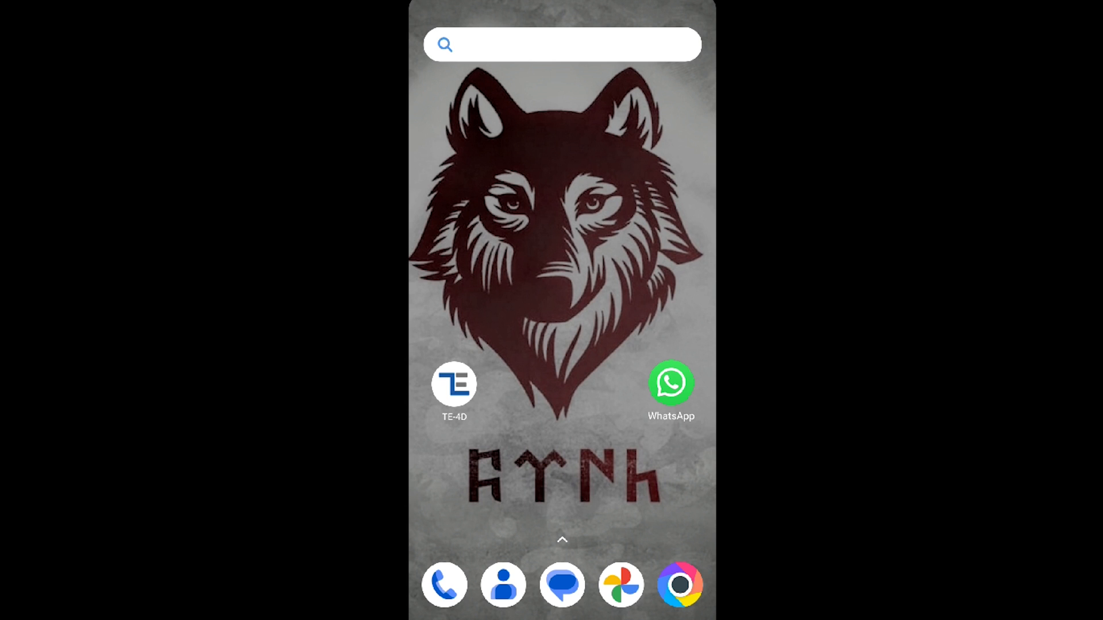
Launch TE-4D from its home screen icon
click(454, 383)
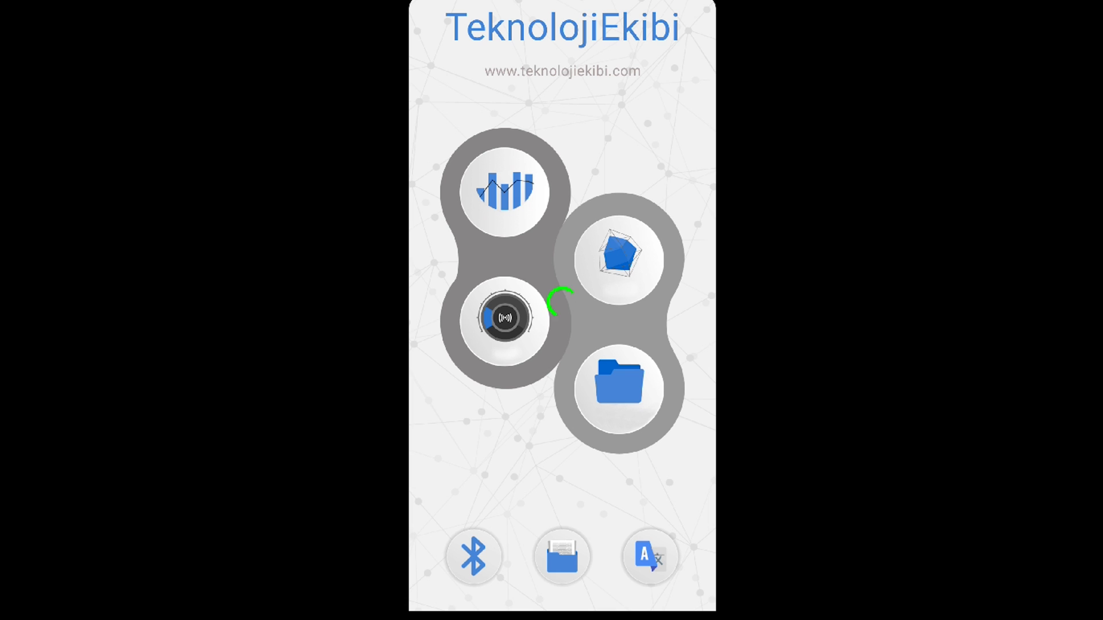
click(473, 556)
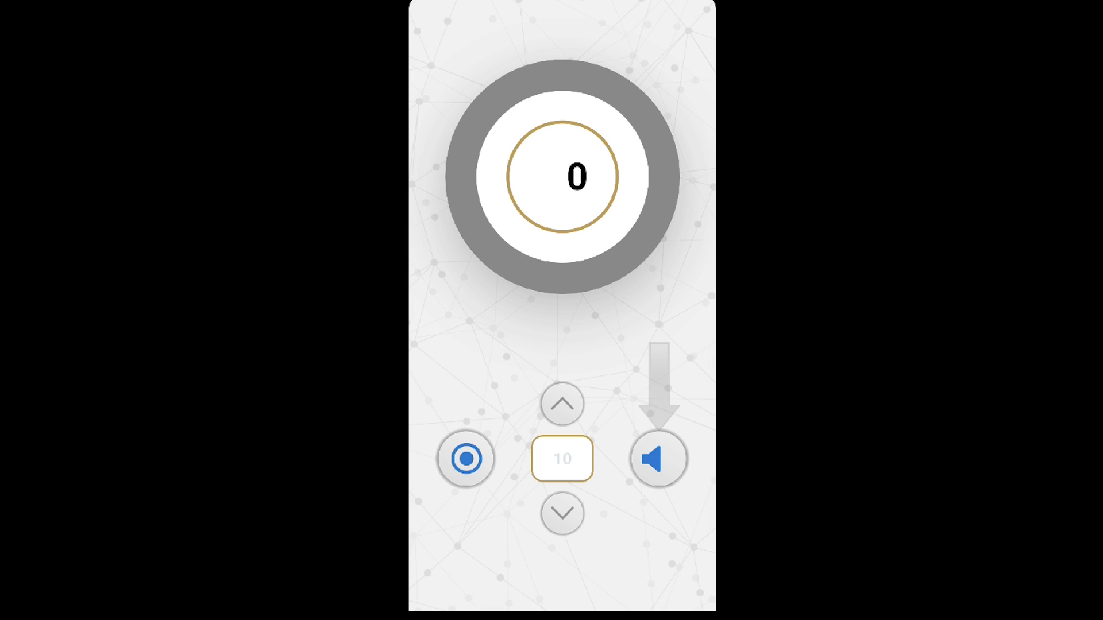
click(658, 458)
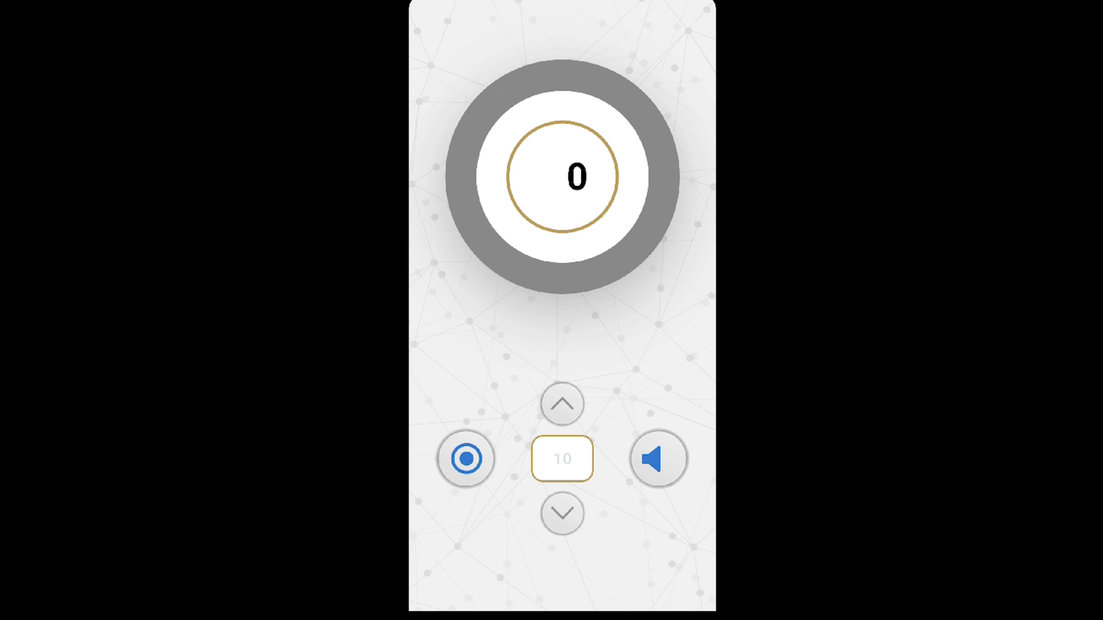
click(561, 514)
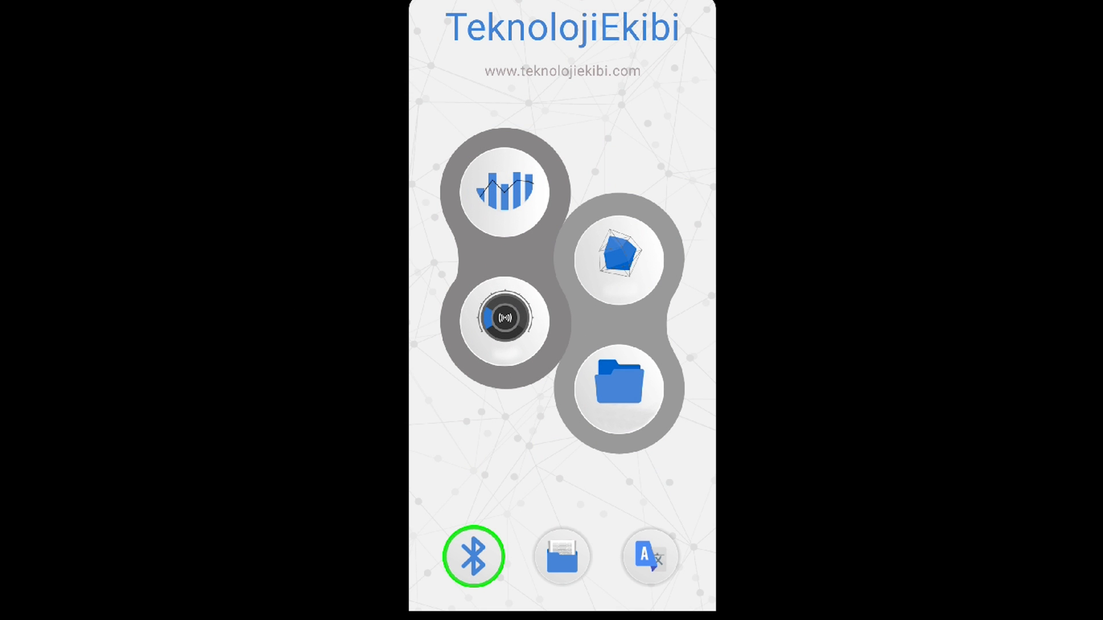
Connect to the detector over Bluetooth and open the ground-scan settings
click(503, 192)
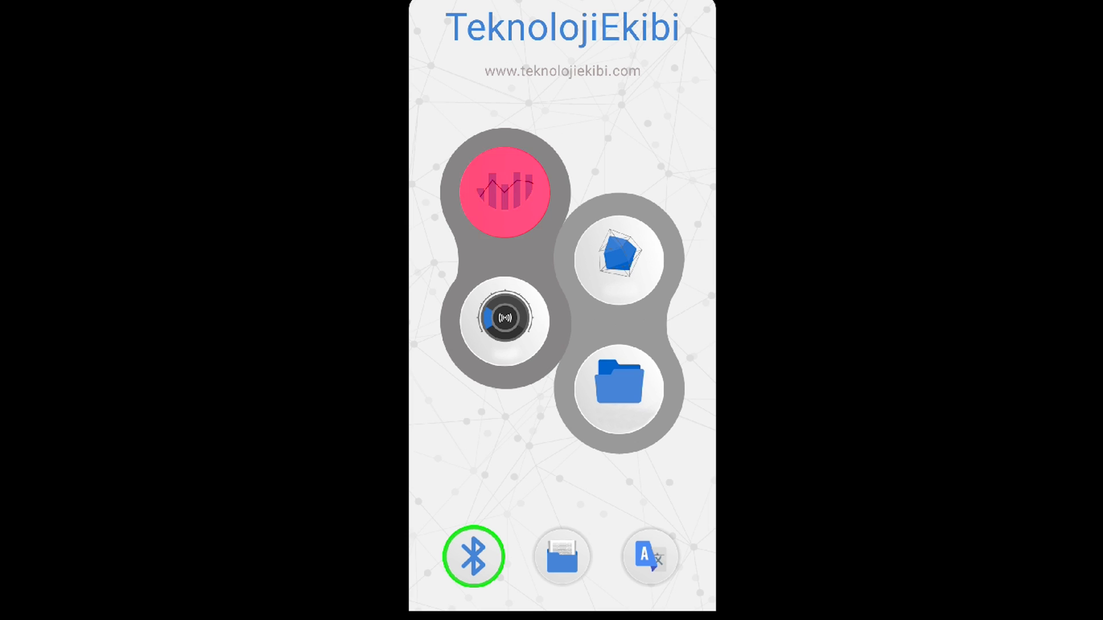
click(503, 191)
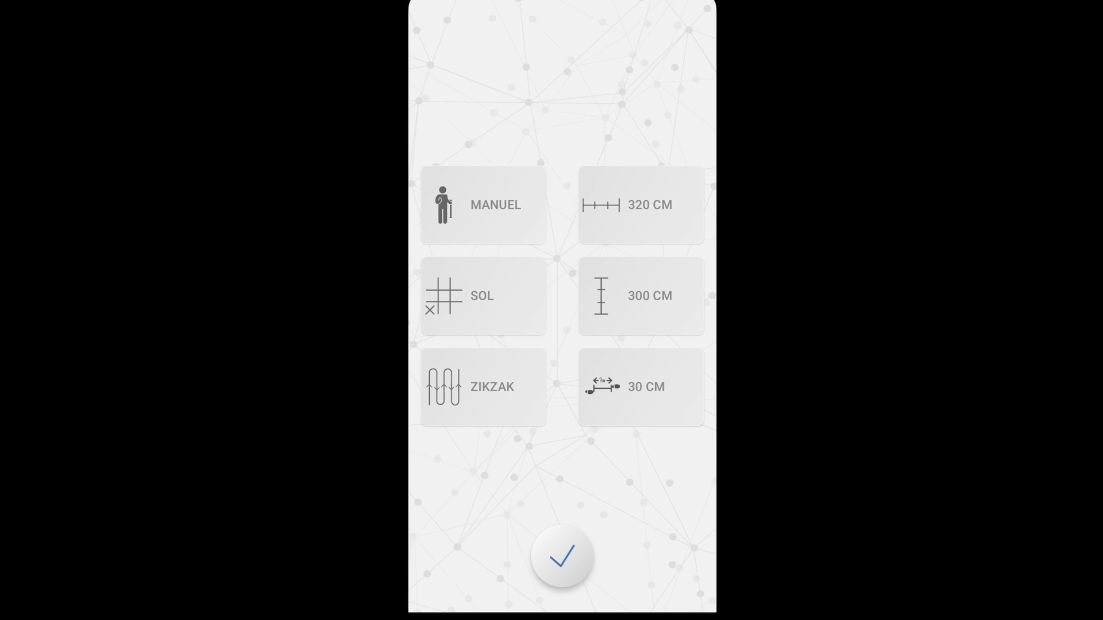
click(483, 204)
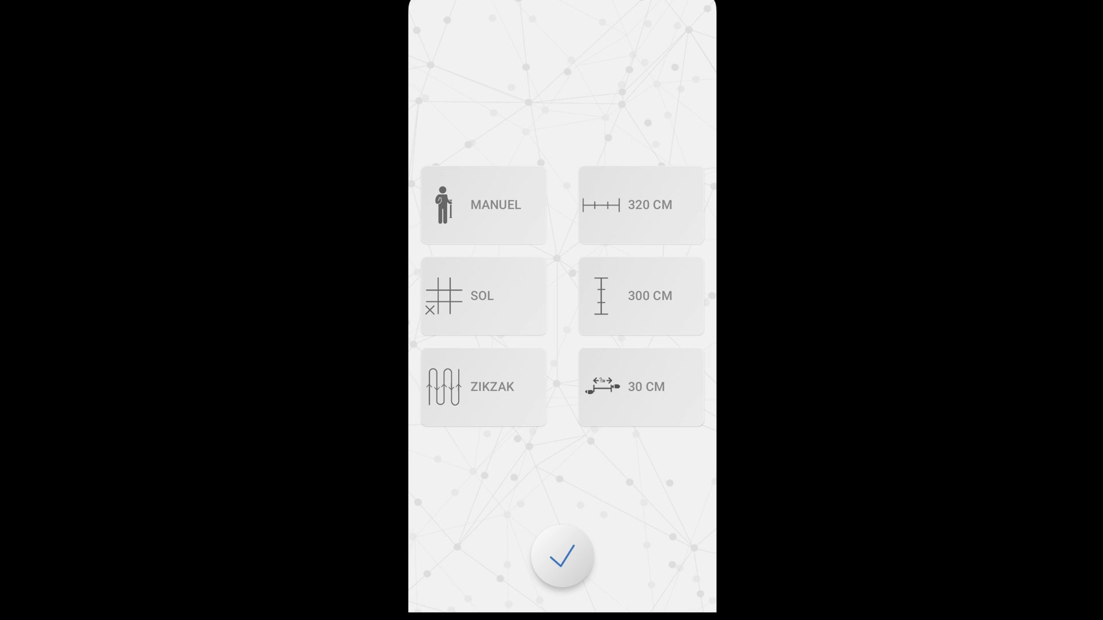
click(484, 204)
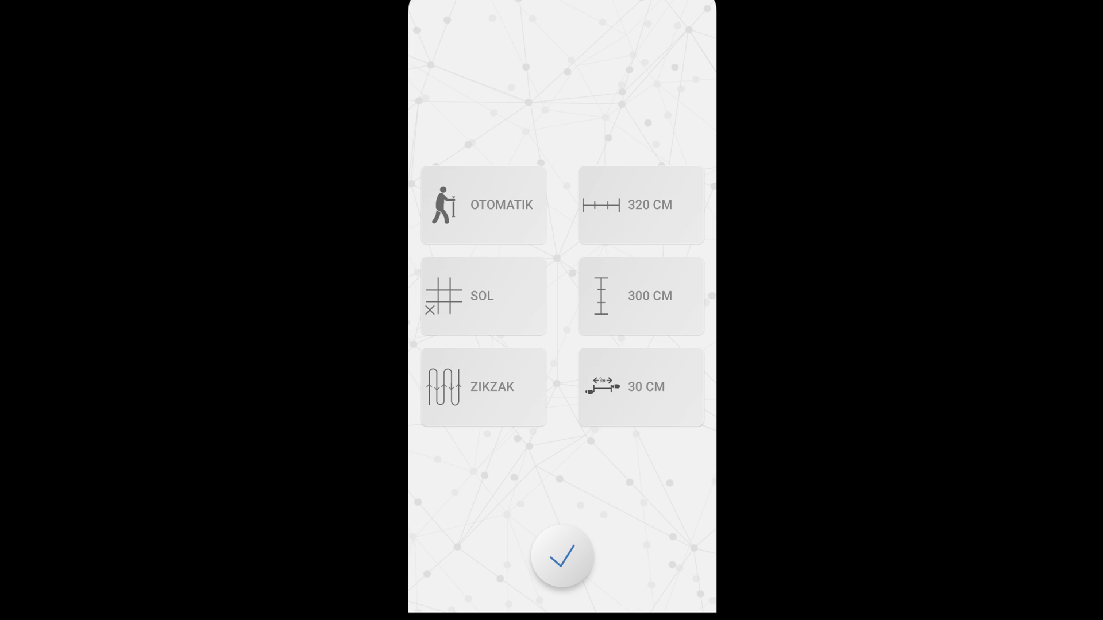
click(484, 204)
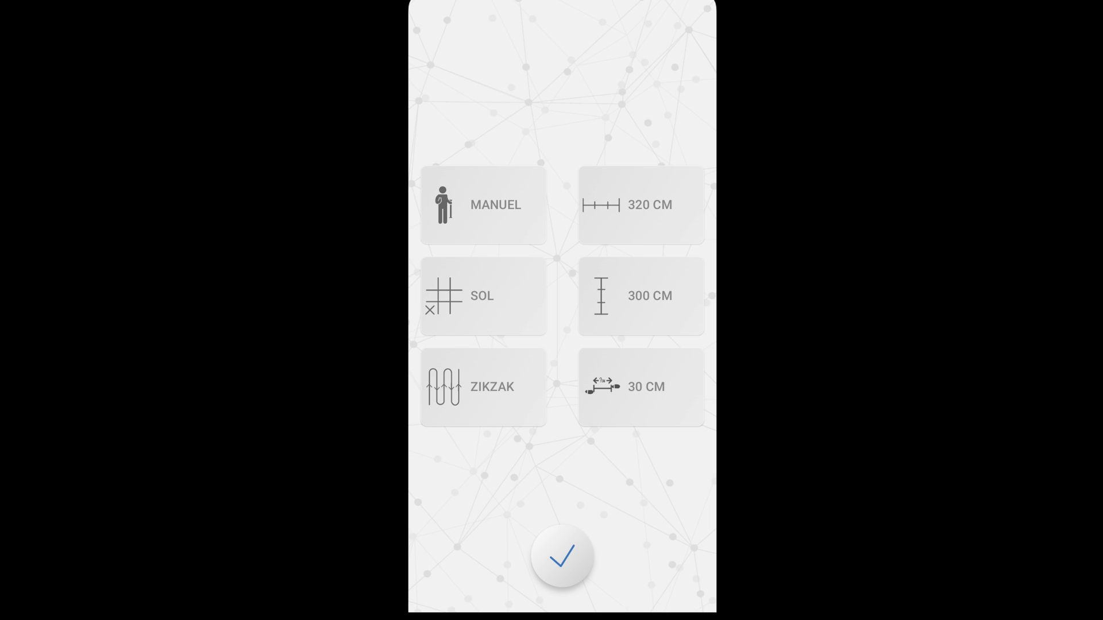
click(483, 295)
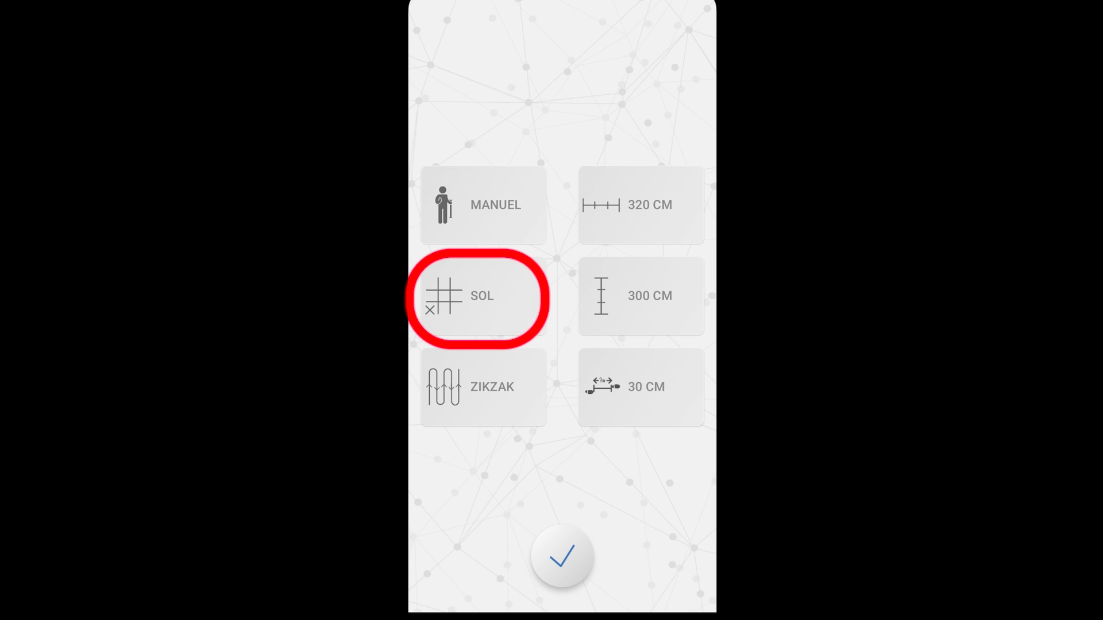
click(482, 296)
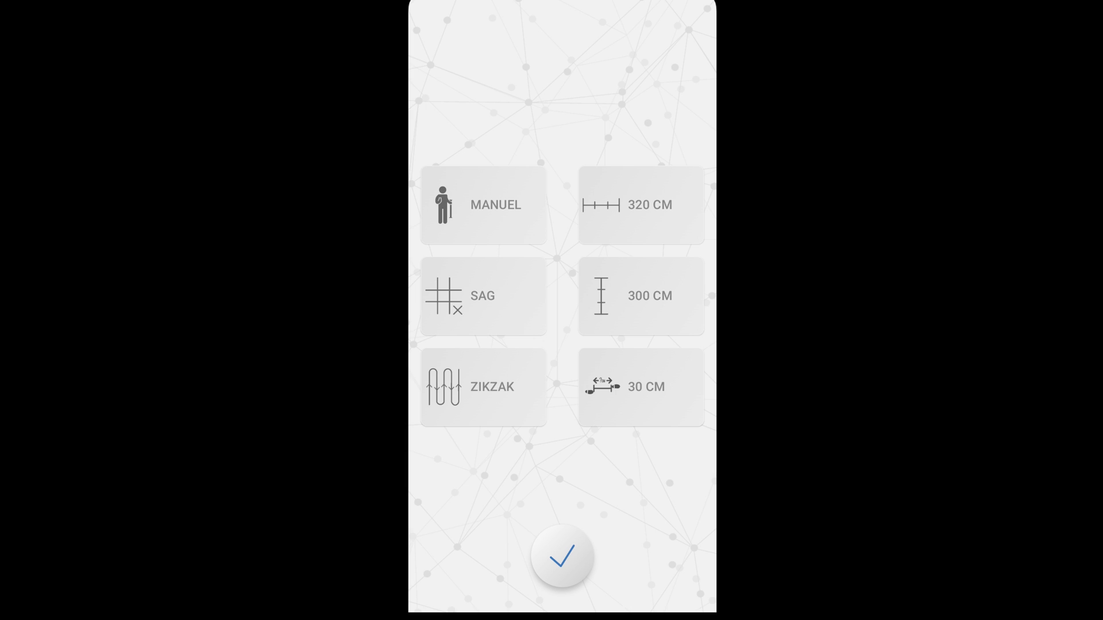
click(483, 295)
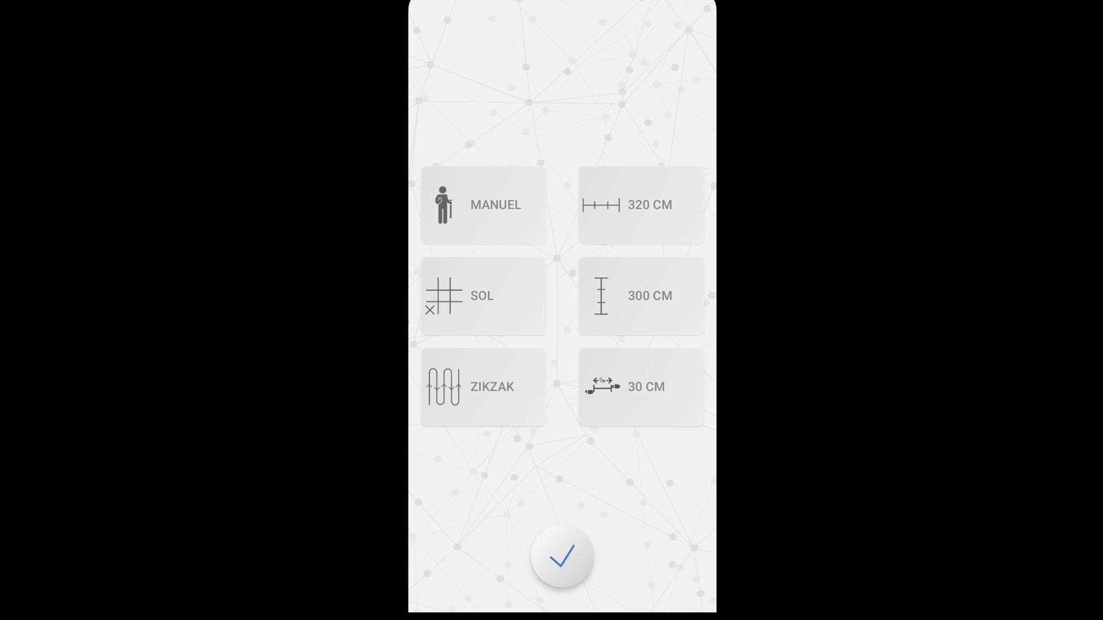
Change the scan path from zigzag to parallel and open the 320 cm width prompt
click(483, 386)
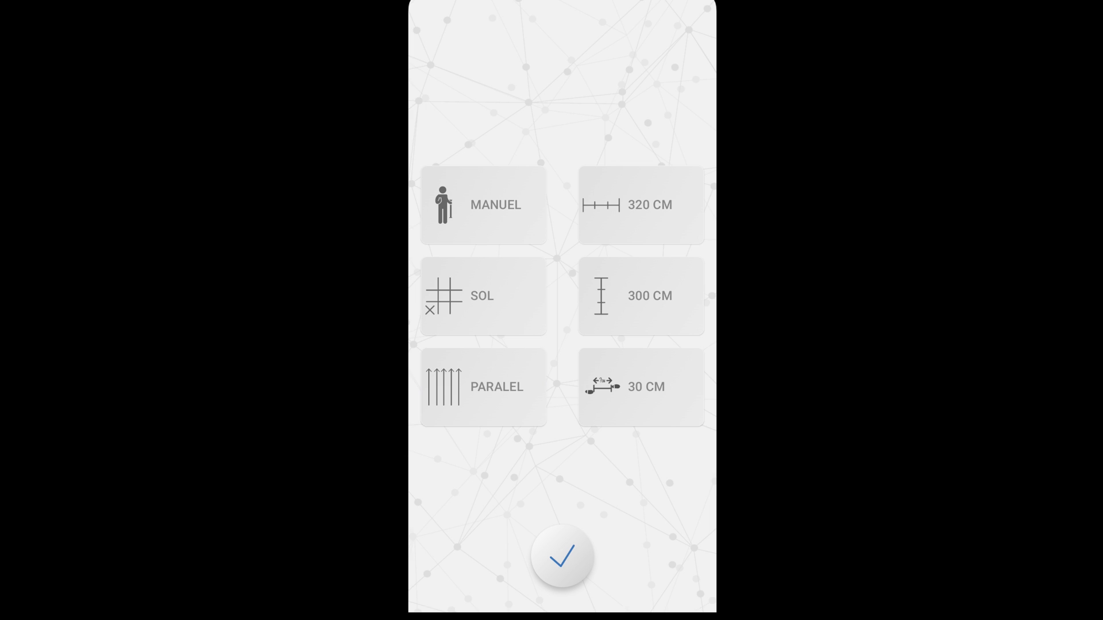
click(482, 386)
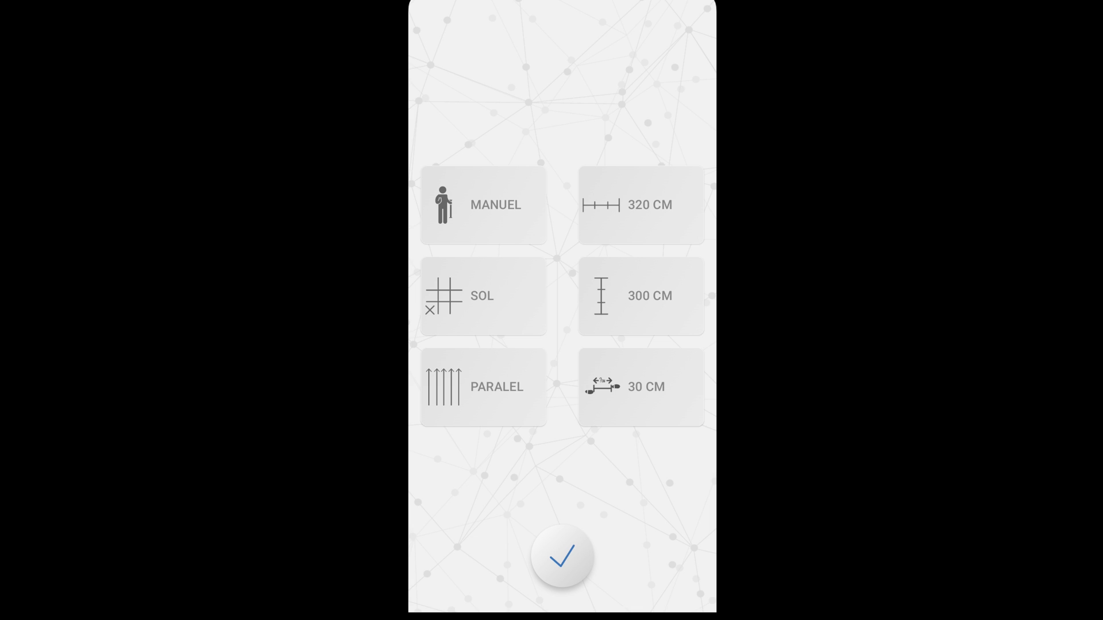
click(640, 205)
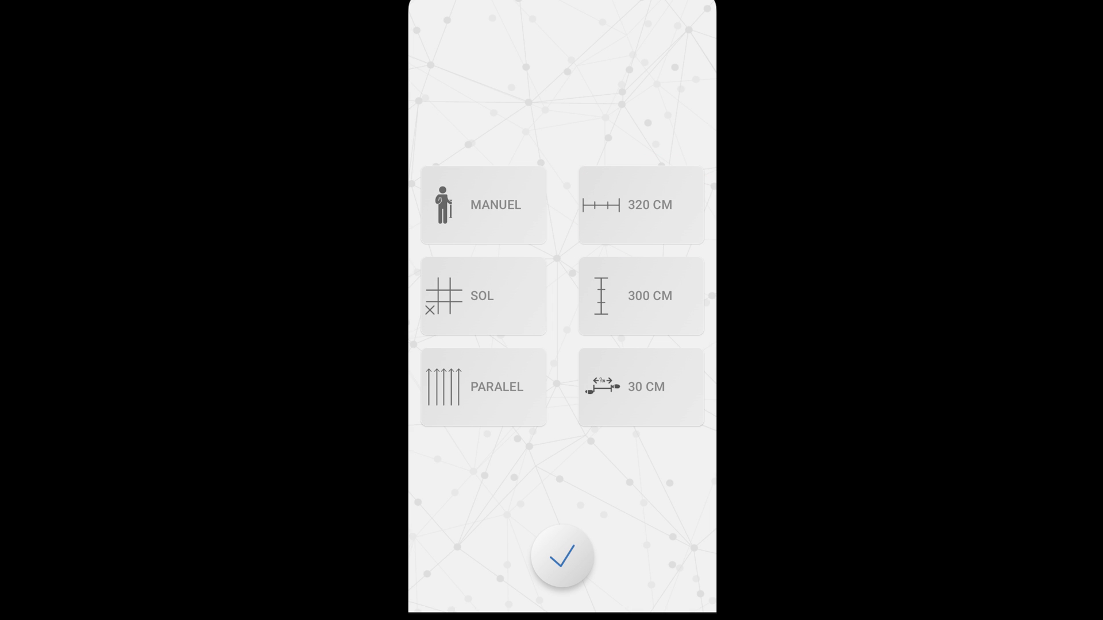
click(648, 204)
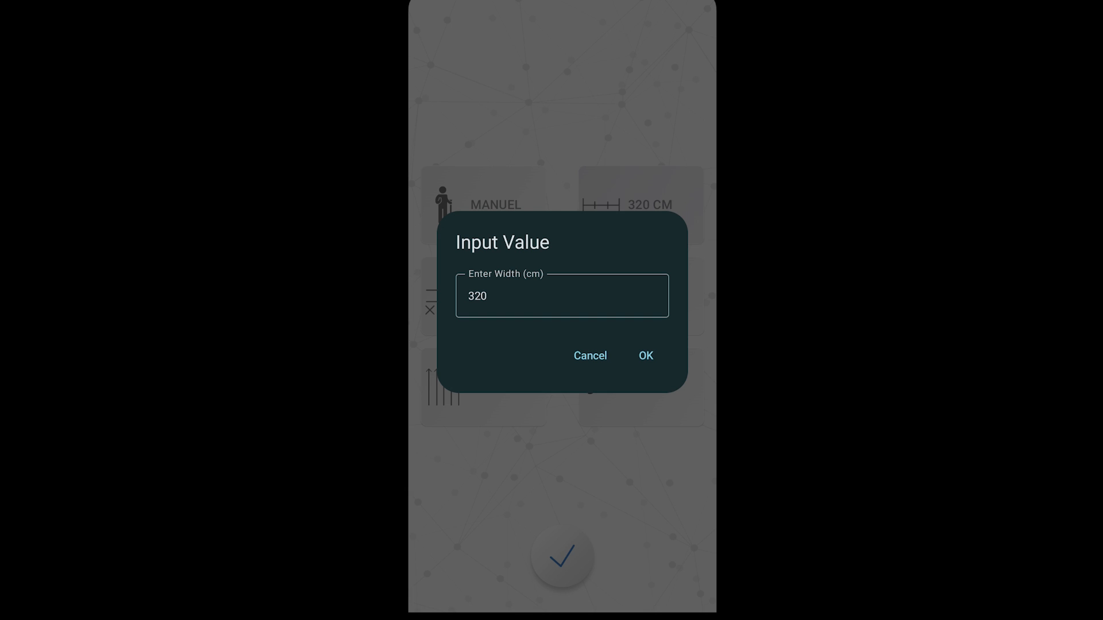
Confirm the 320 cm width and 300 cm height, reaching the 30 cm step prompt
click(643, 355)
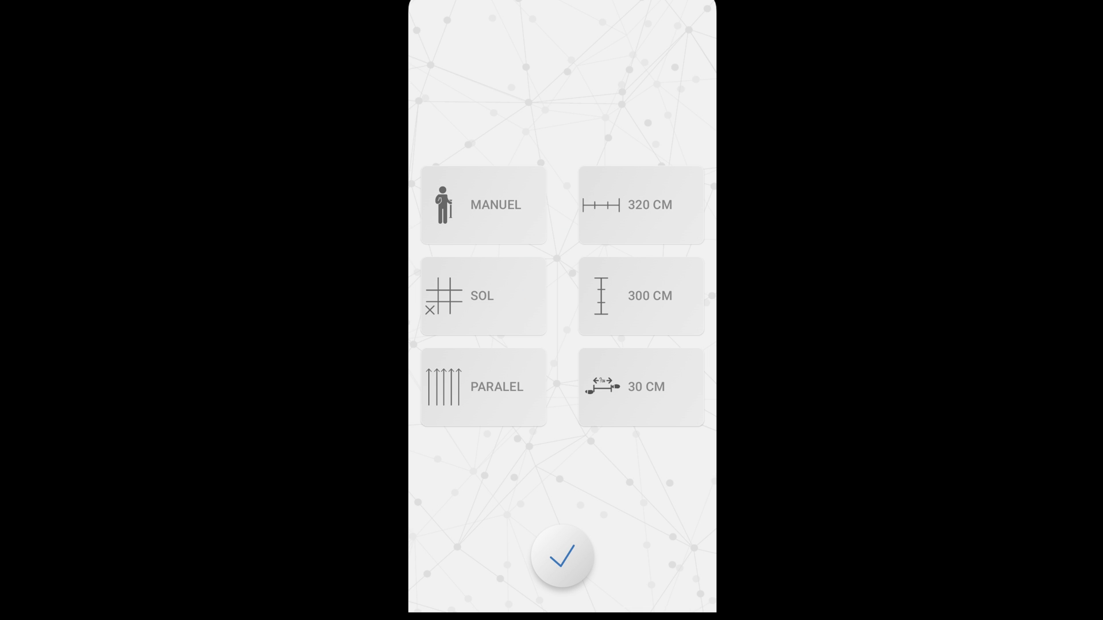
click(641, 294)
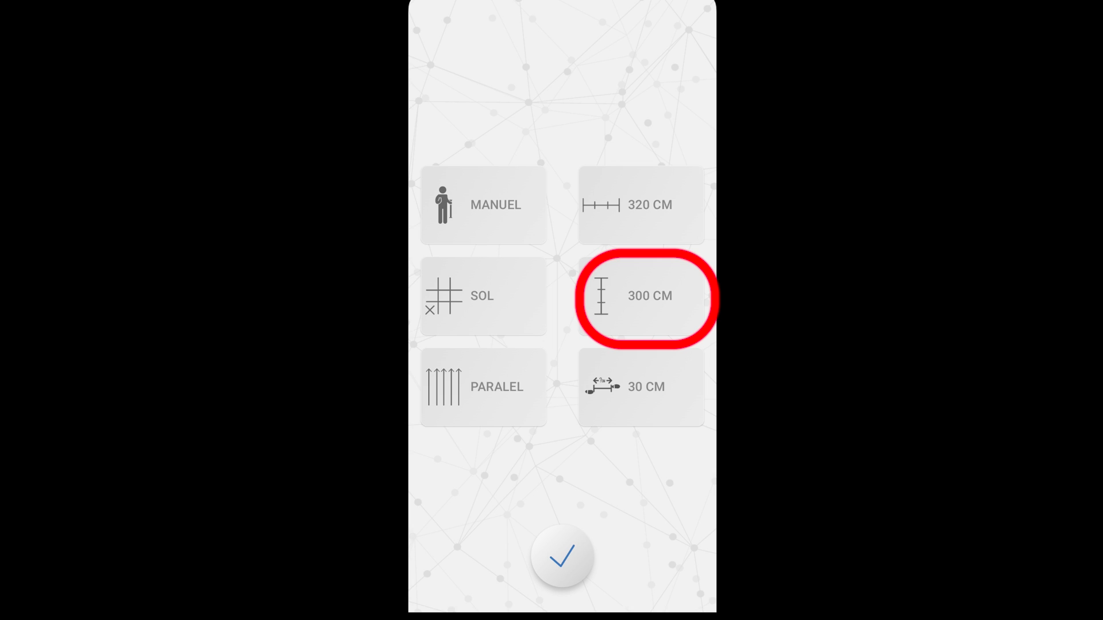
click(642, 295)
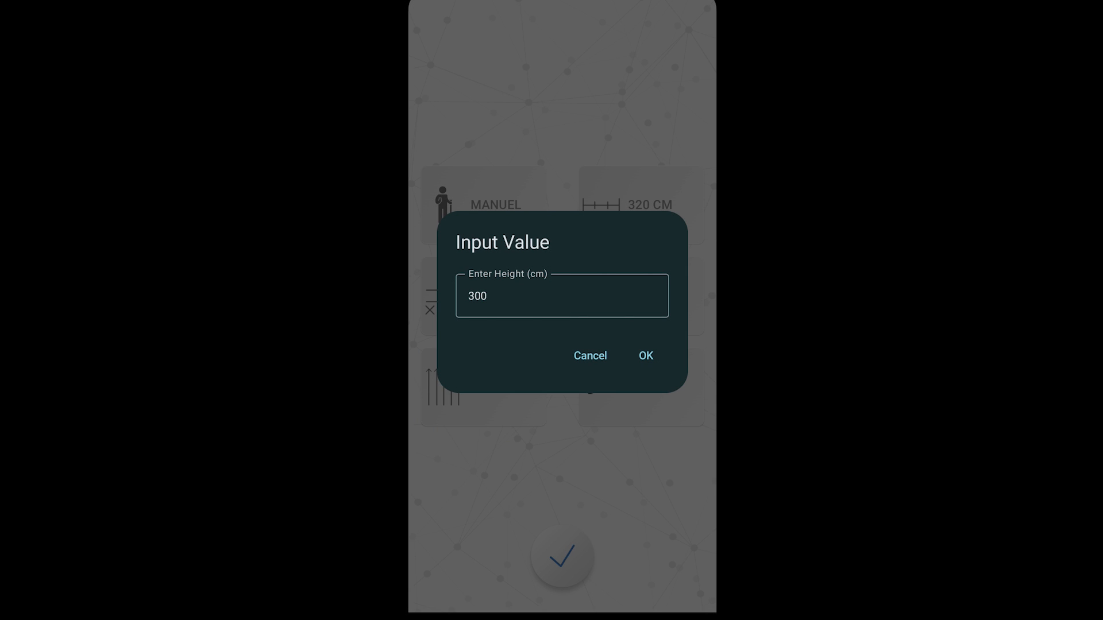
click(645, 355)
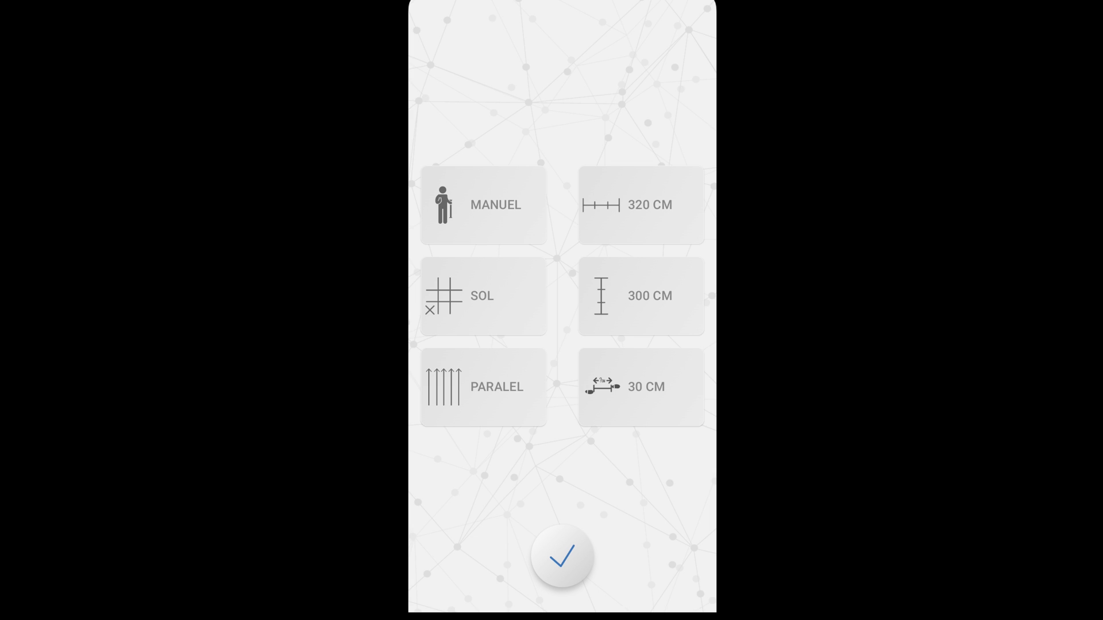
click(641, 387)
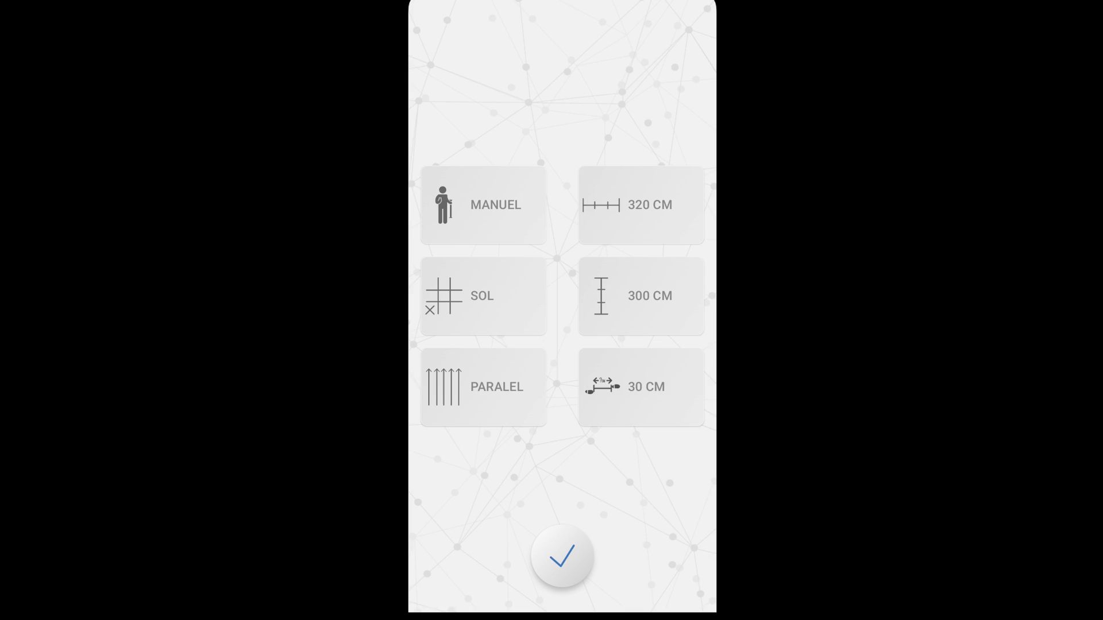
click(640, 386)
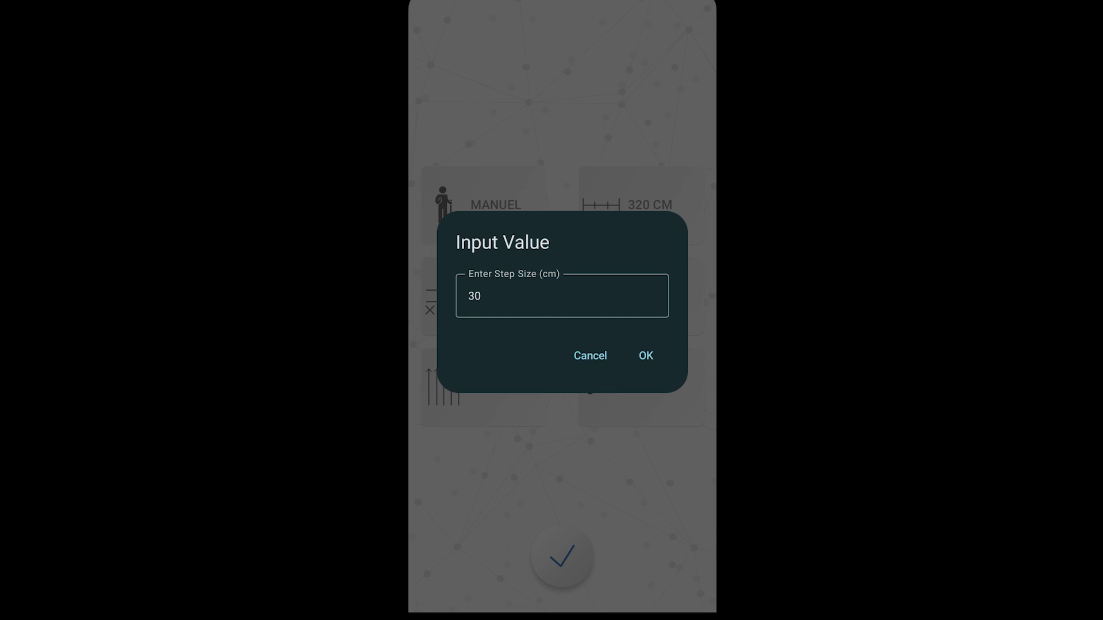
Accept the 30 cm step size for the scan
click(644, 356)
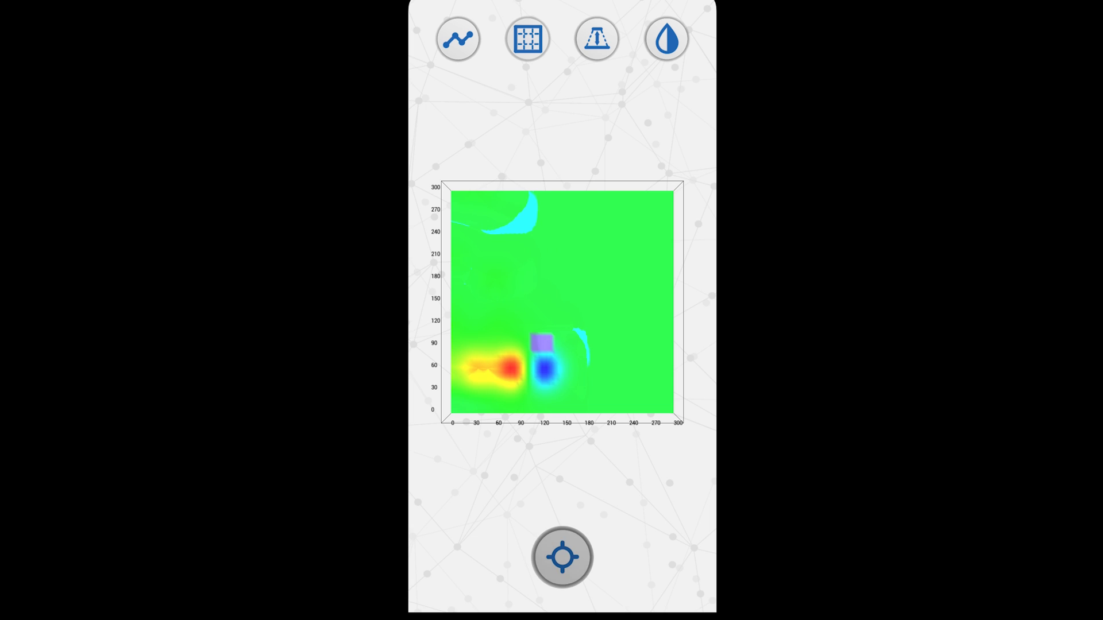
Move the scan marker across the remaining field, ending at the lower right
drag(541, 342, 542, 281)
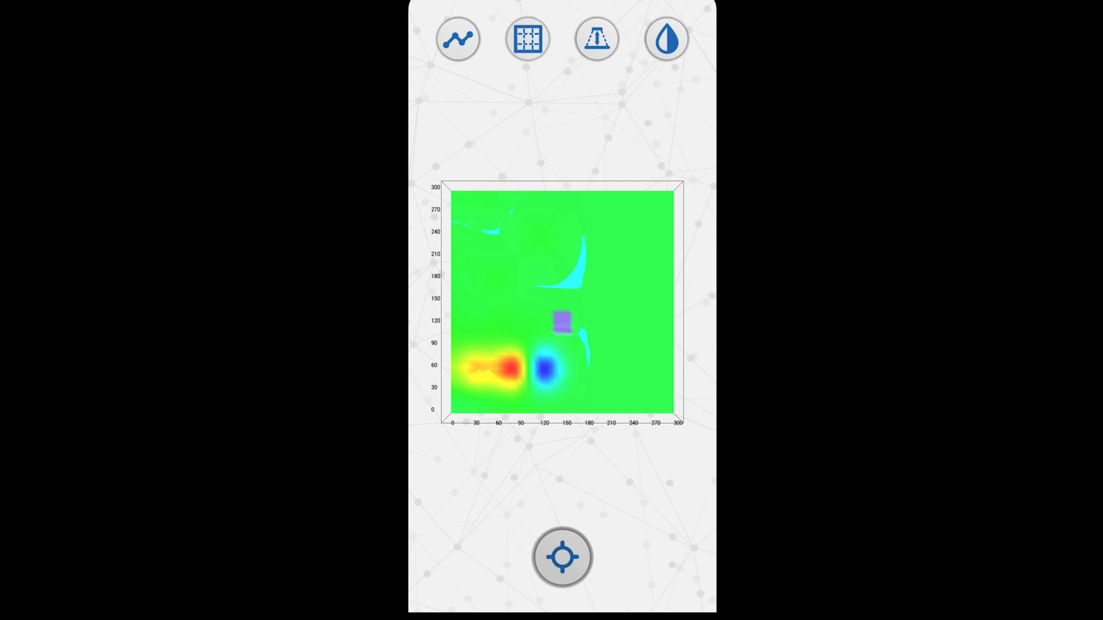
drag(561, 322, 561, 260)
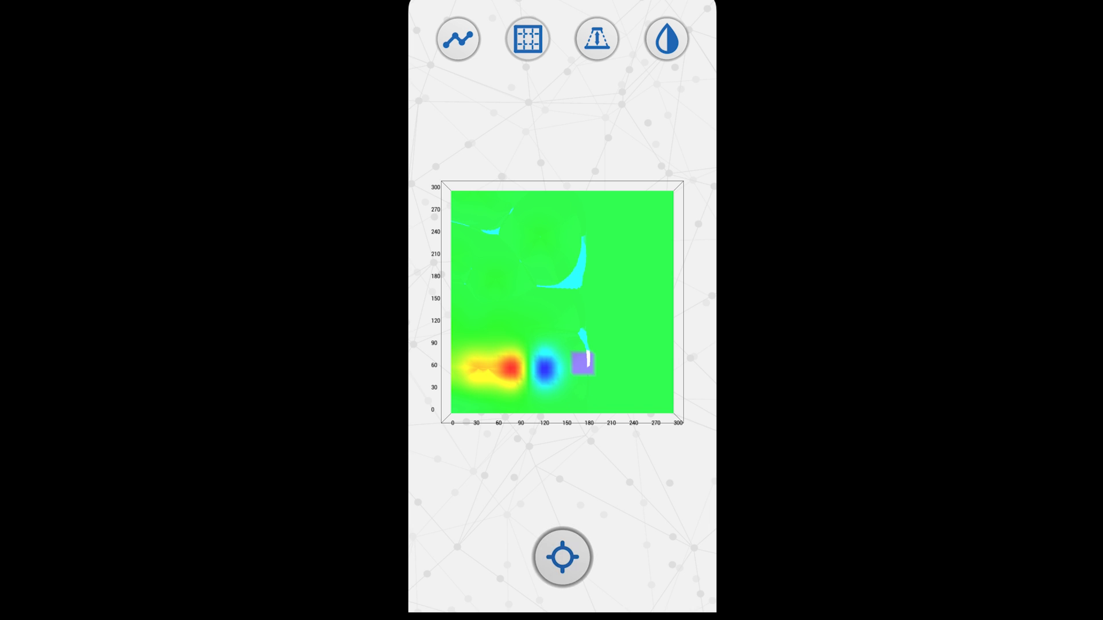
drag(582, 362, 582, 303)
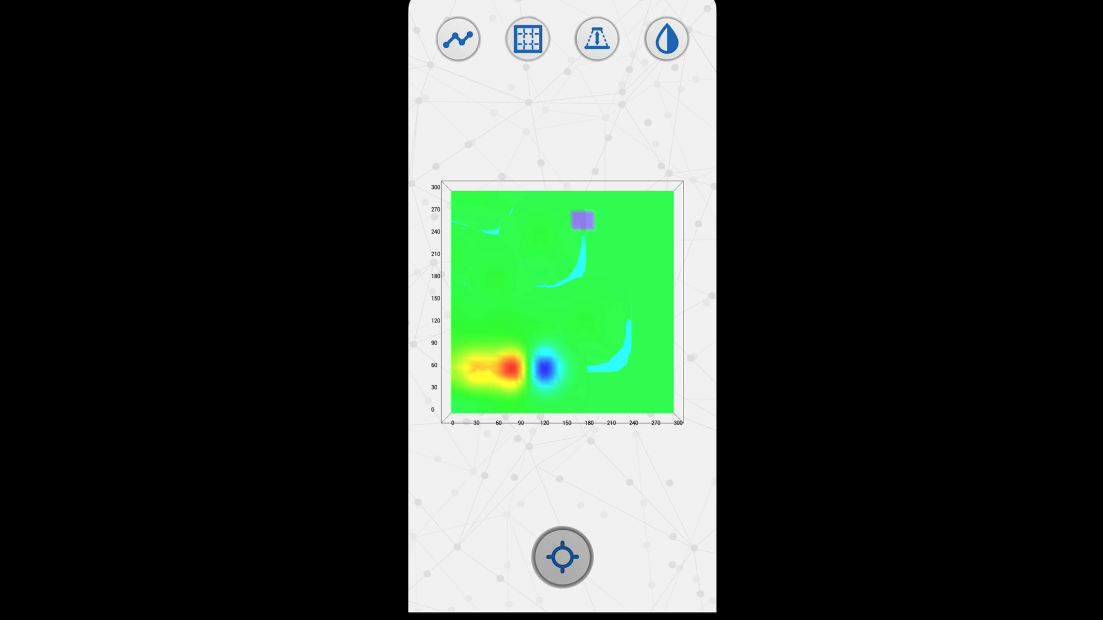
drag(582, 219, 601, 385)
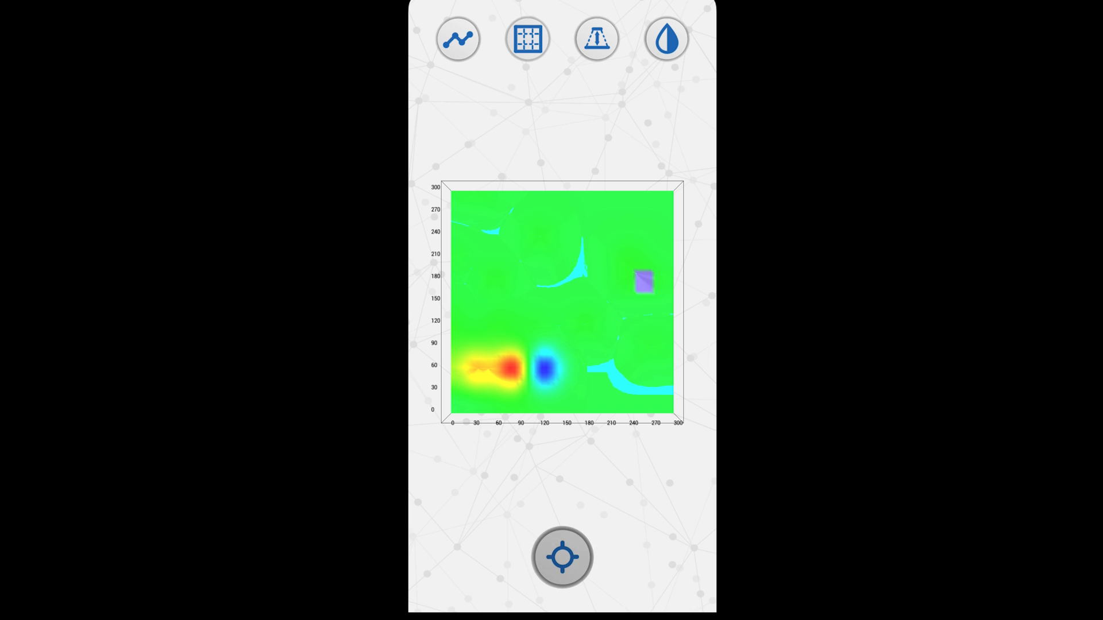
drag(643, 282, 643, 220)
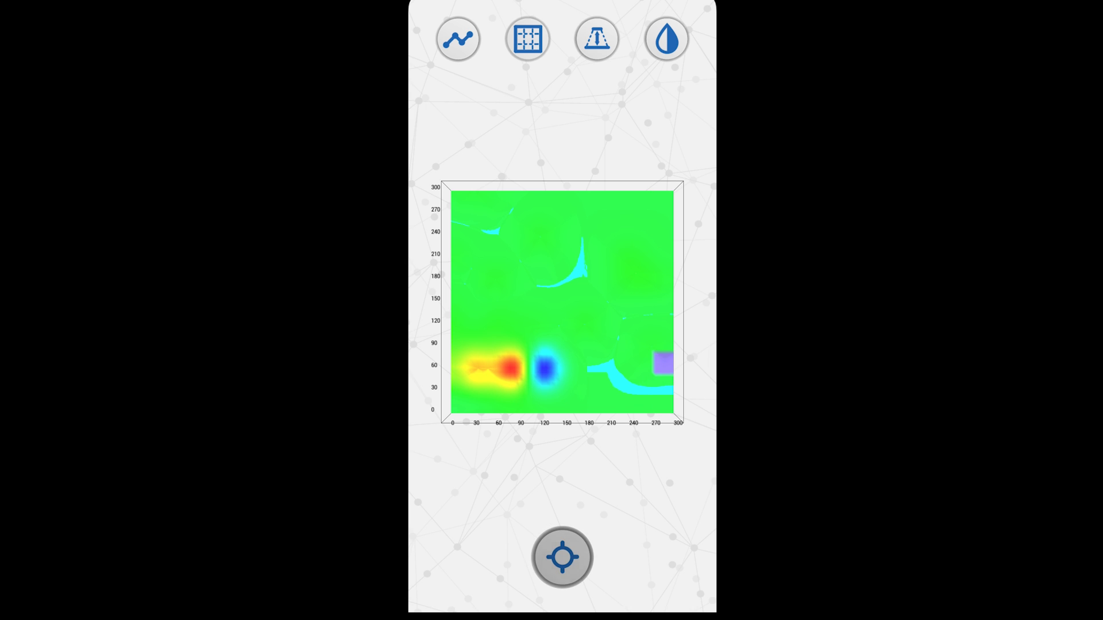
drag(661, 363, 661, 301)
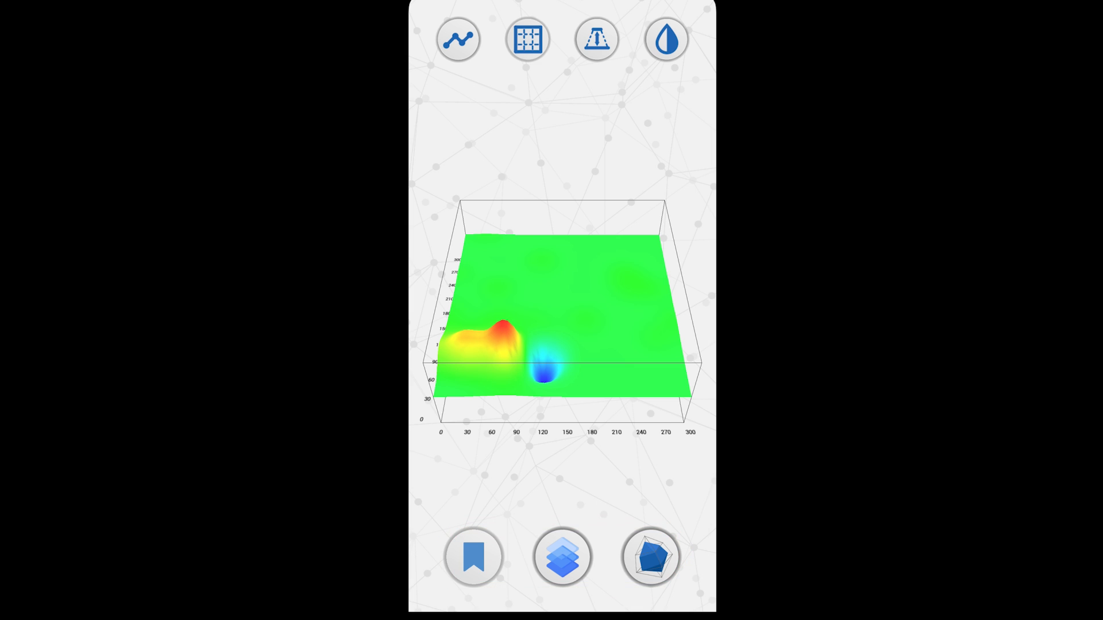
Save the scan with the file name 'deneme'
click(562, 556)
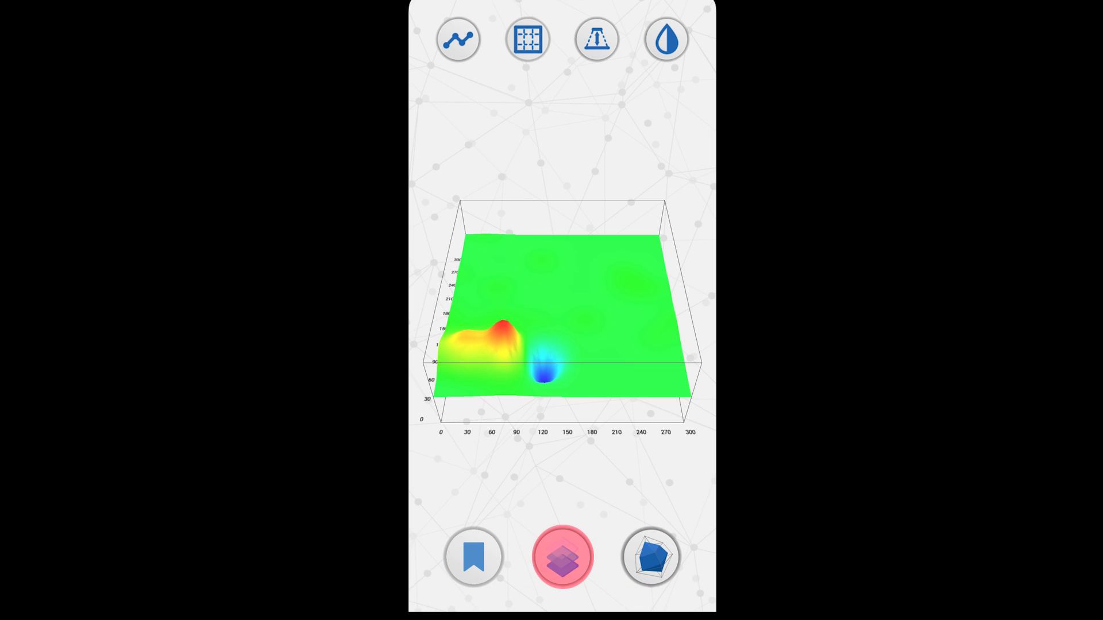
click(650, 557)
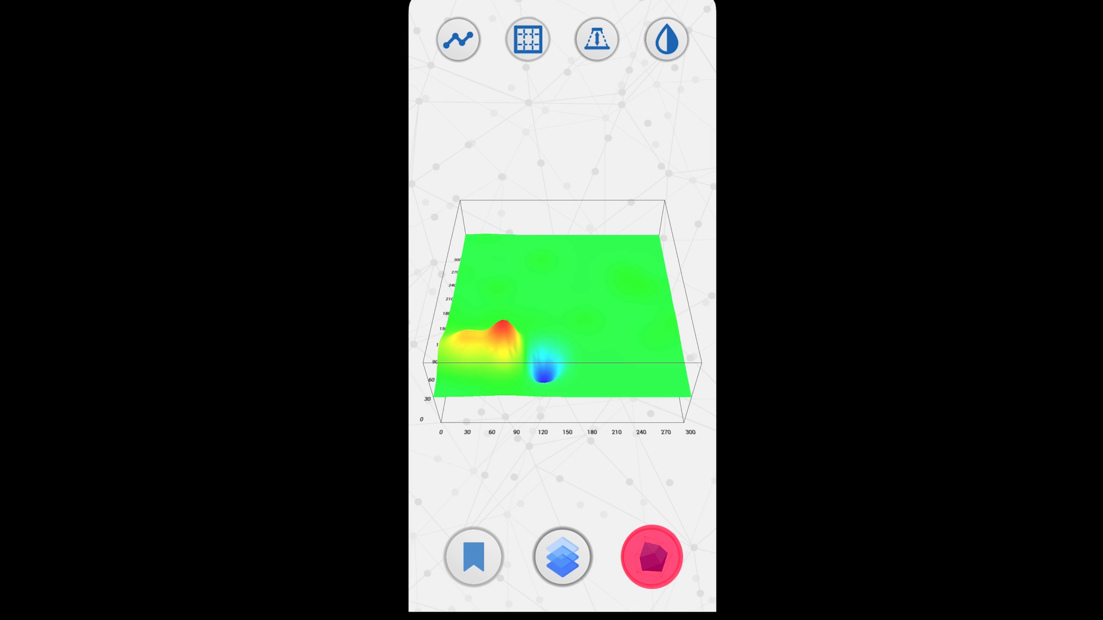
click(650, 557)
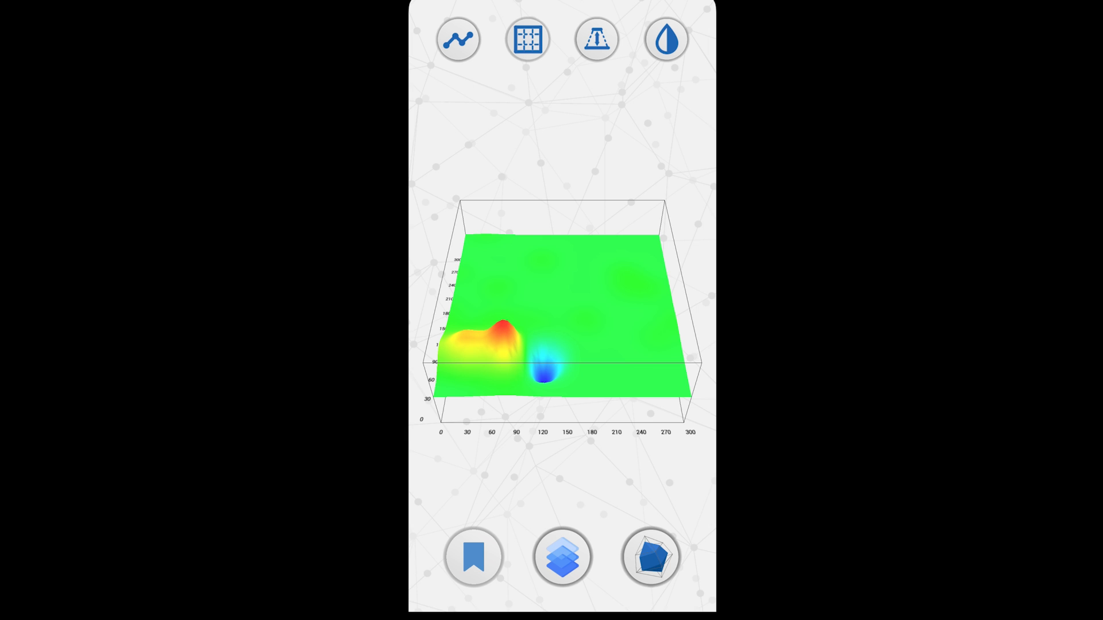
click(473, 557)
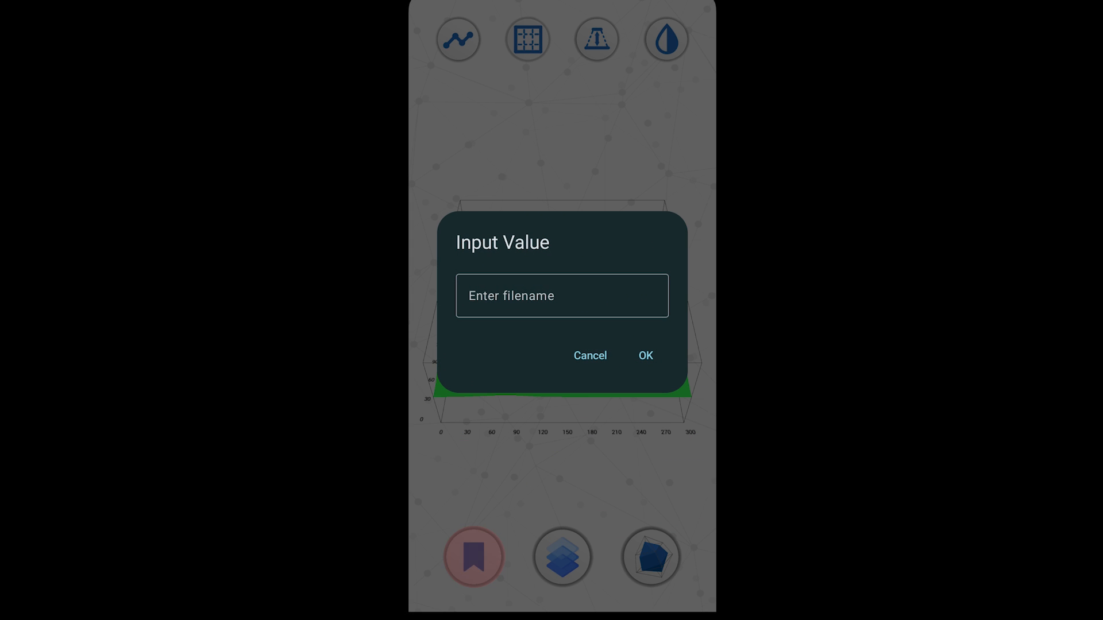
click(561, 295)
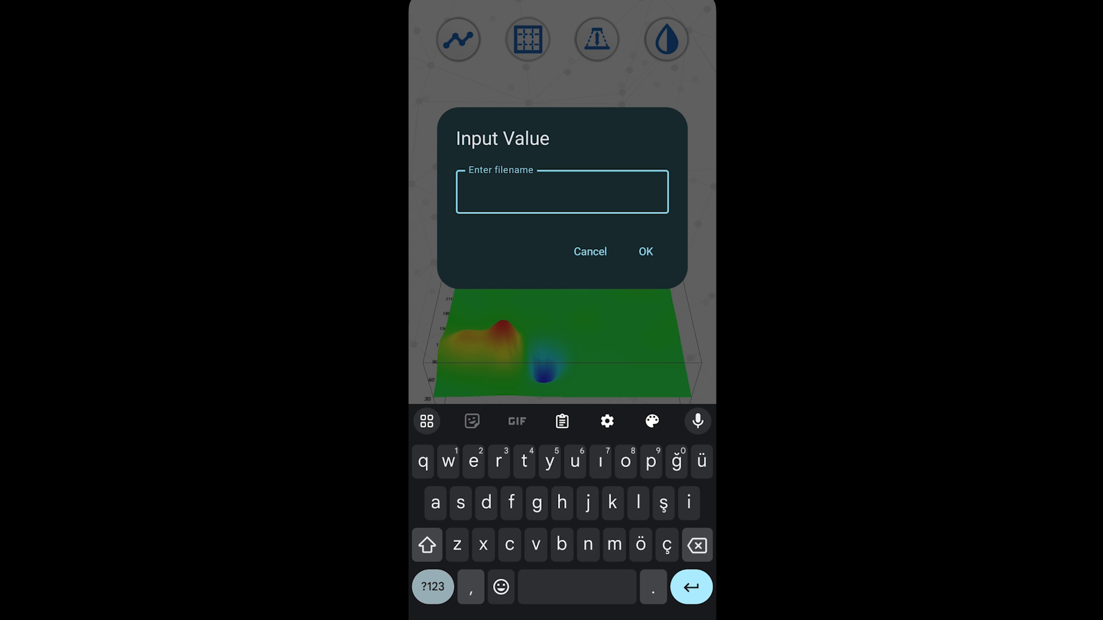
text(deneme)
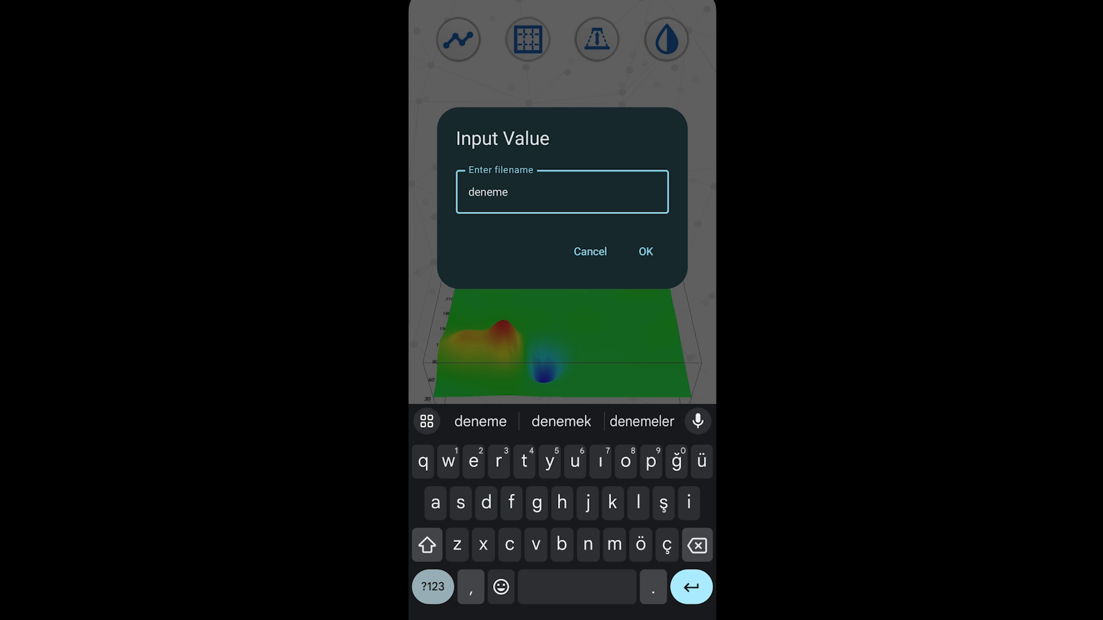
click(643, 251)
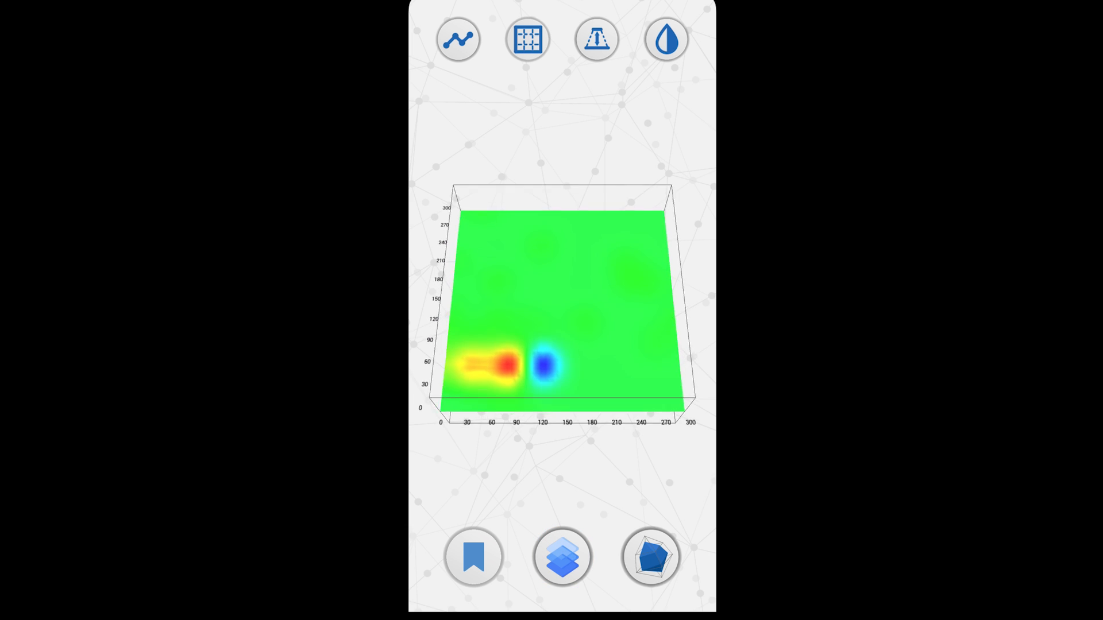
click(561, 556)
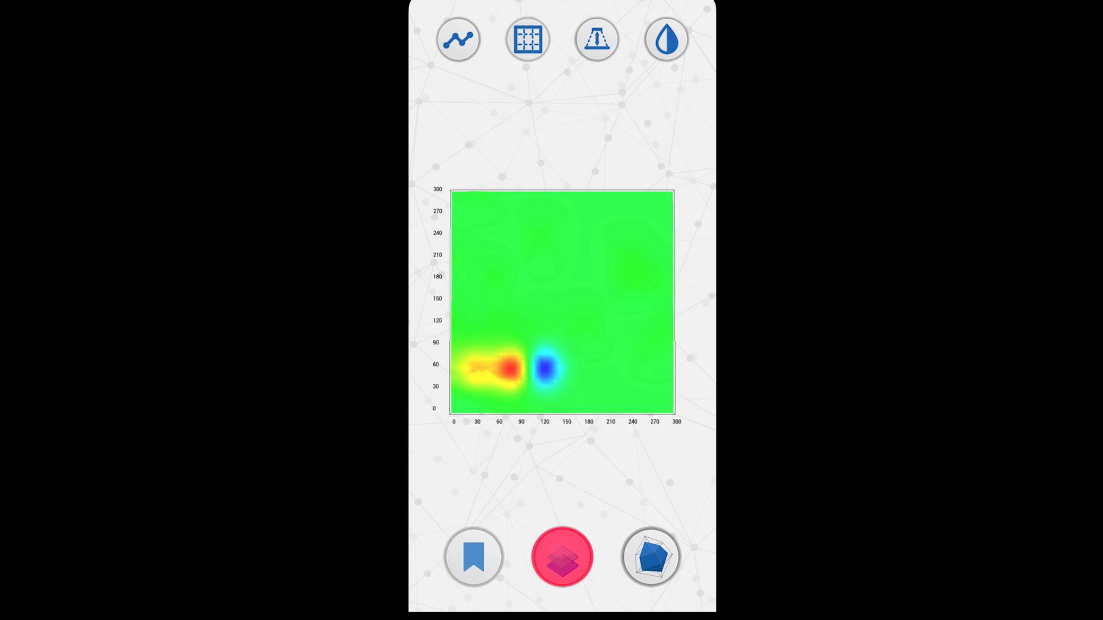
click(561, 556)
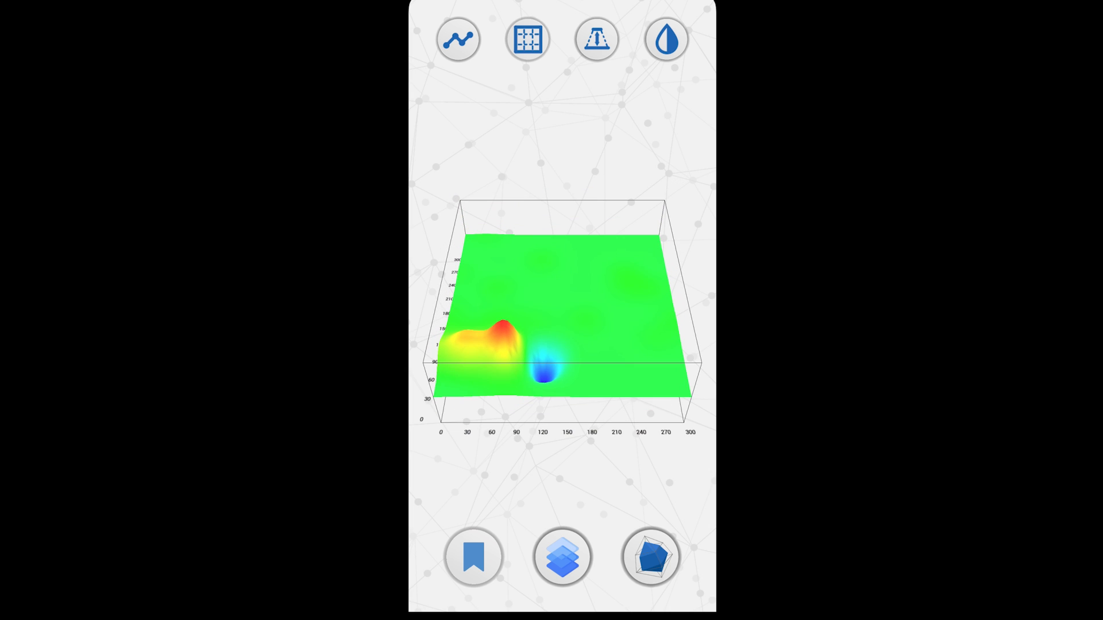
click(650, 557)
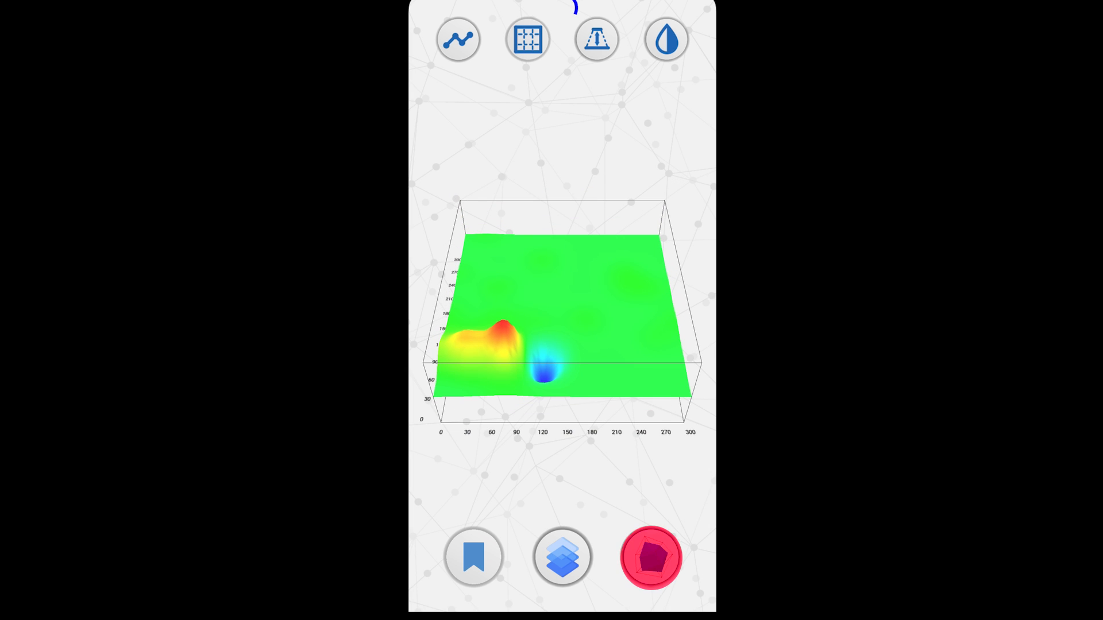
click(651, 557)
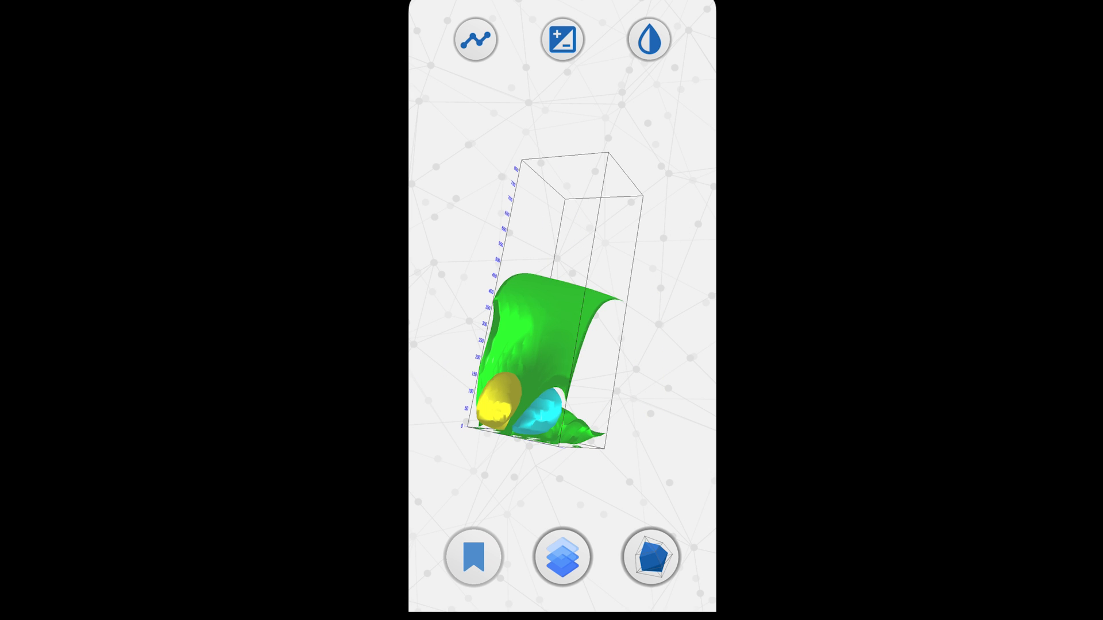
click(562, 556)
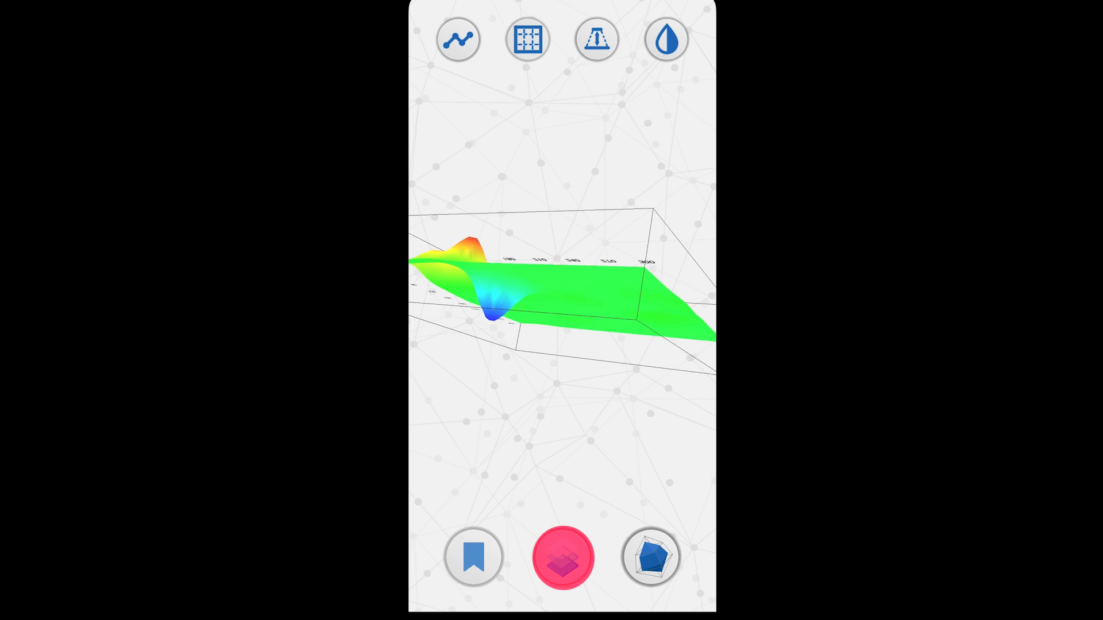
click(562, 556)
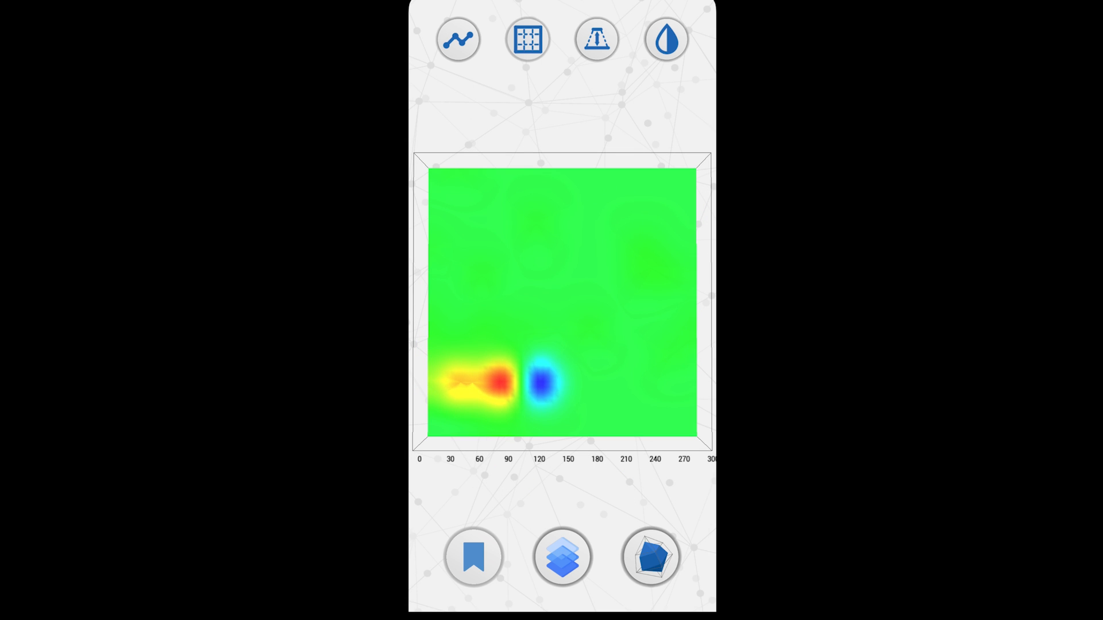
click(561, 557)
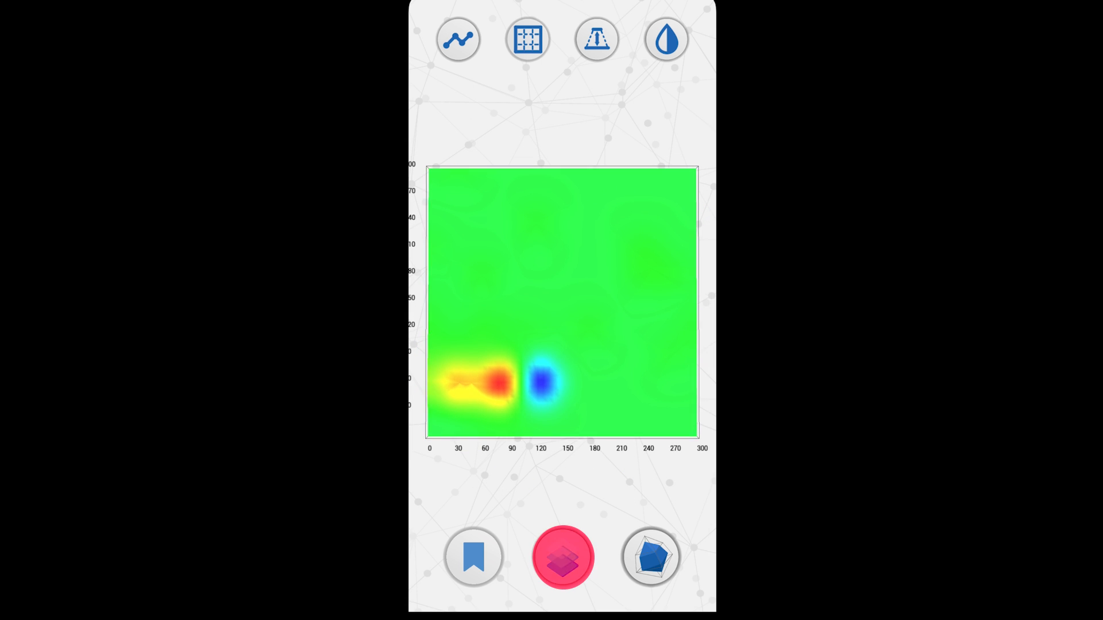
click(457, 39)
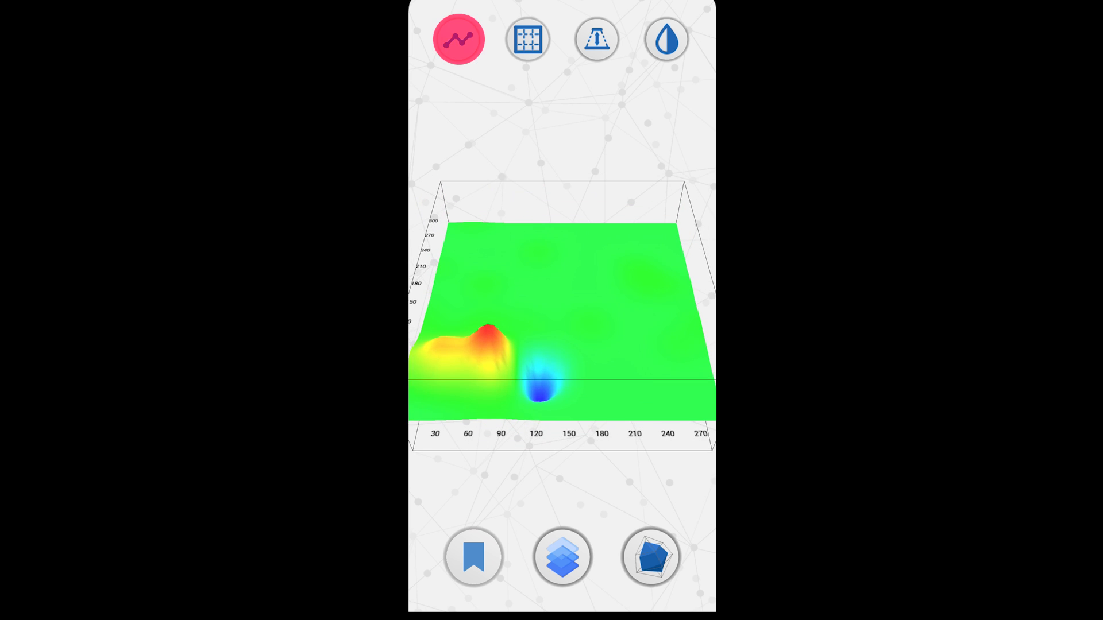
Apply Linear interpolation to the scan
click(458, 39)
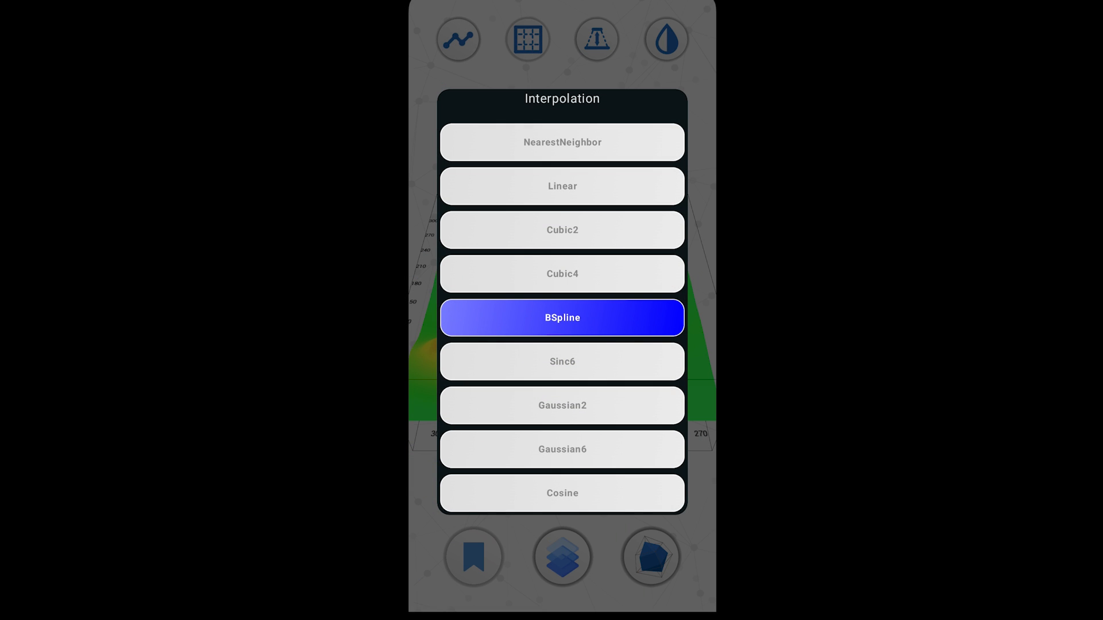
click(562, 186)
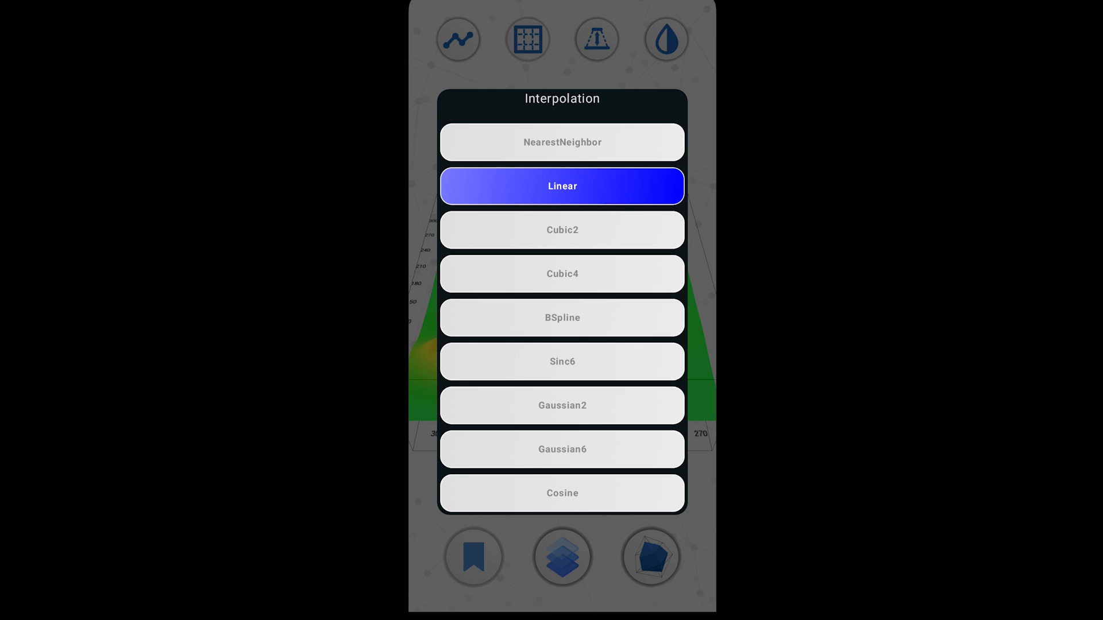
click(561, 186)
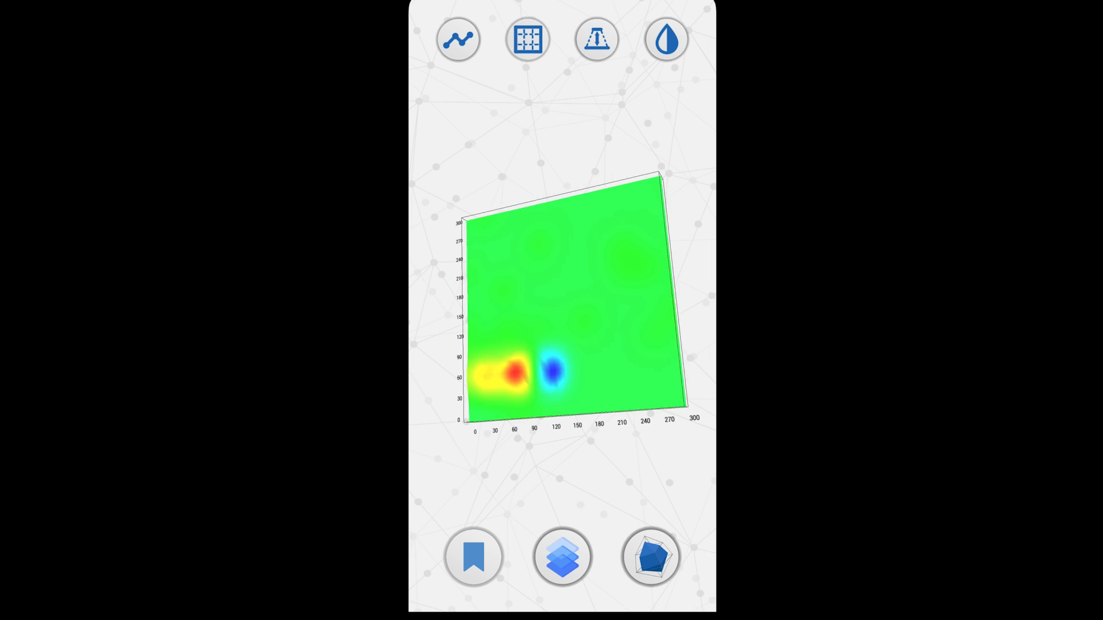
Toggle the view to 2D and back to 3D, then overlay the detection value grid
click(561, 556)
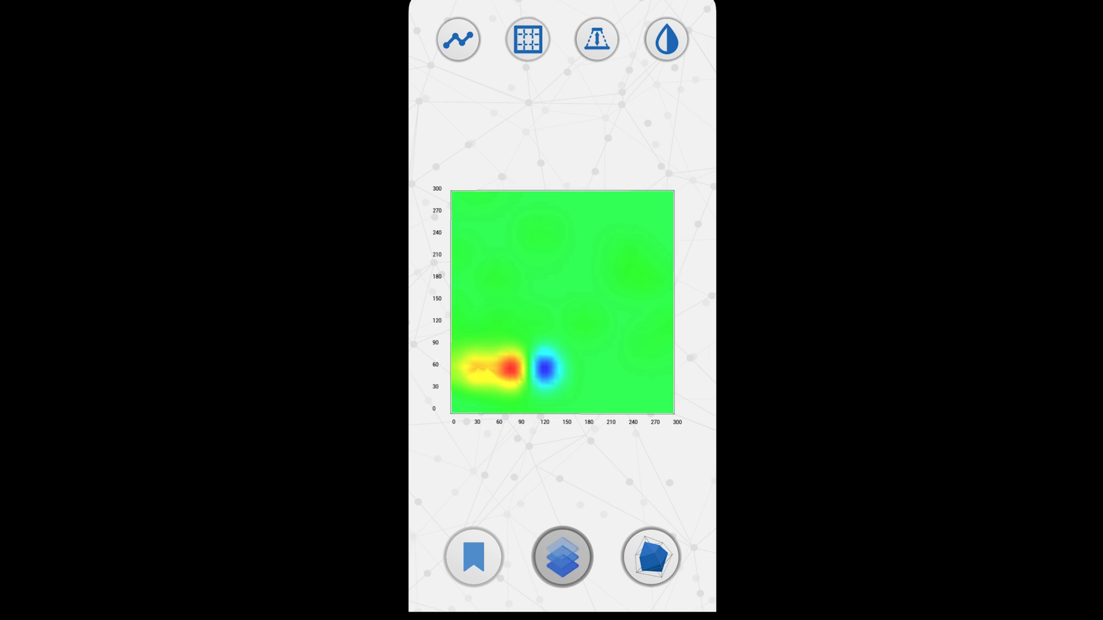
click(561, 557)
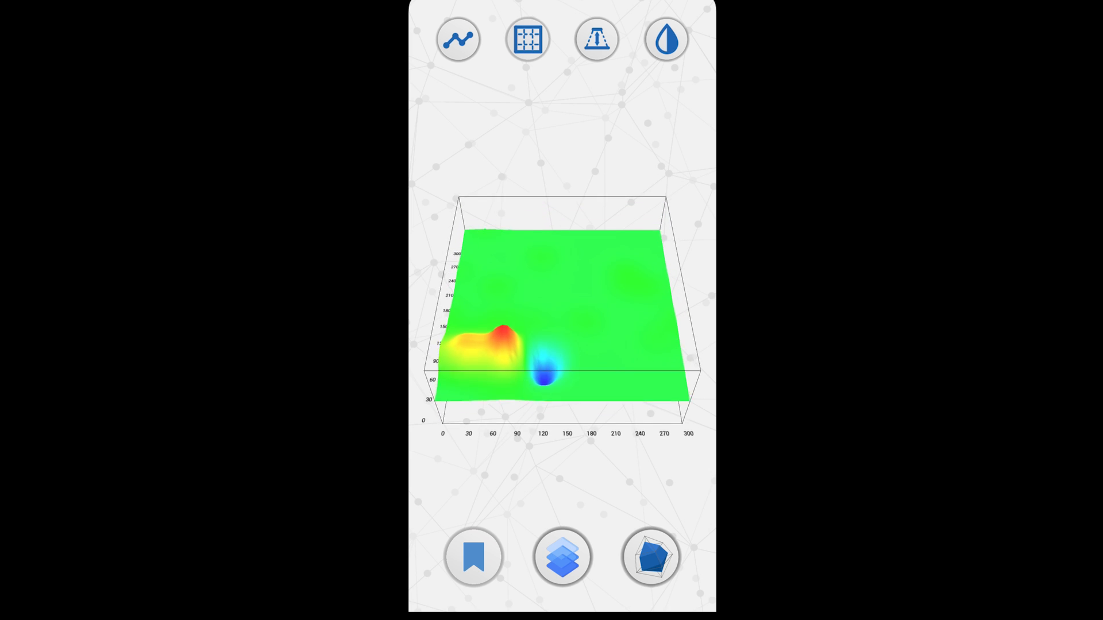
click(526, 39)
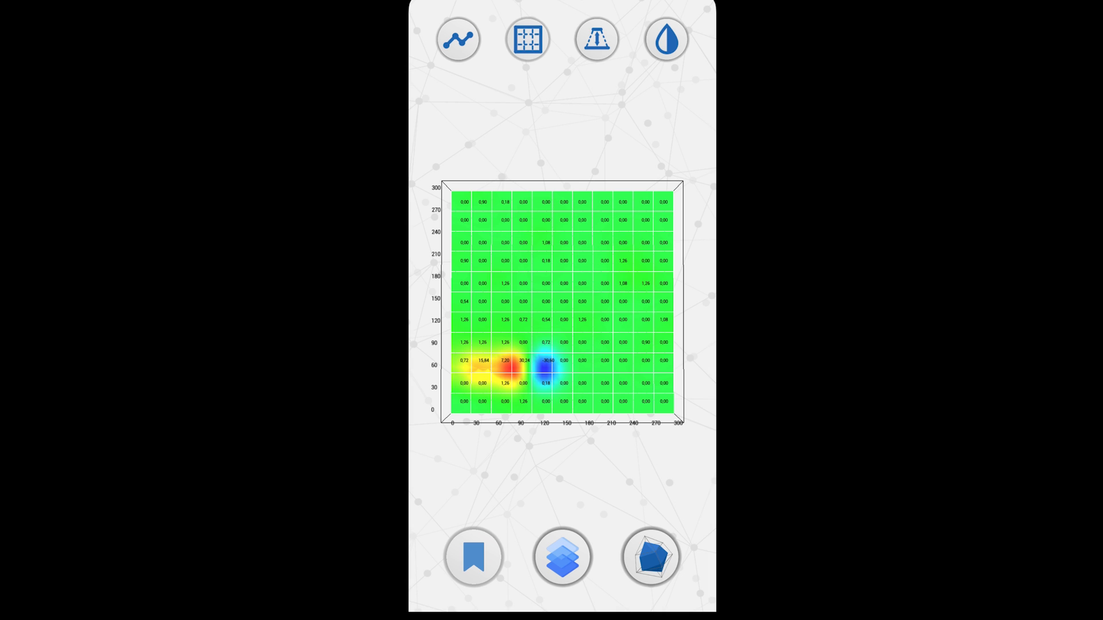
Switch the grid's cell values from detection readings to depth figures
click(596, 39)
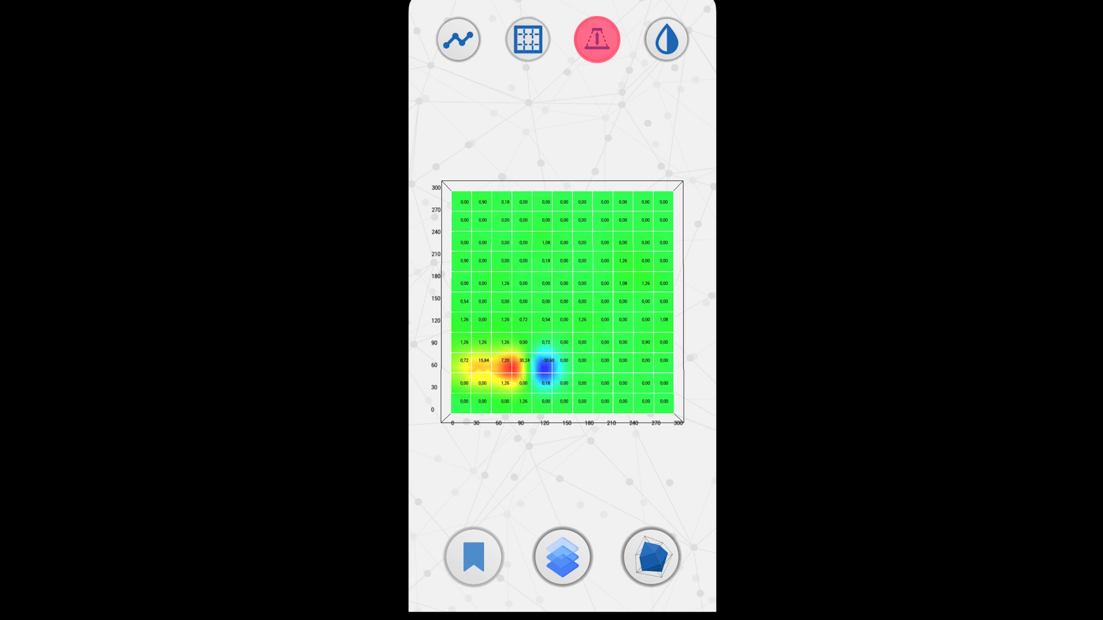
click(595, 38)
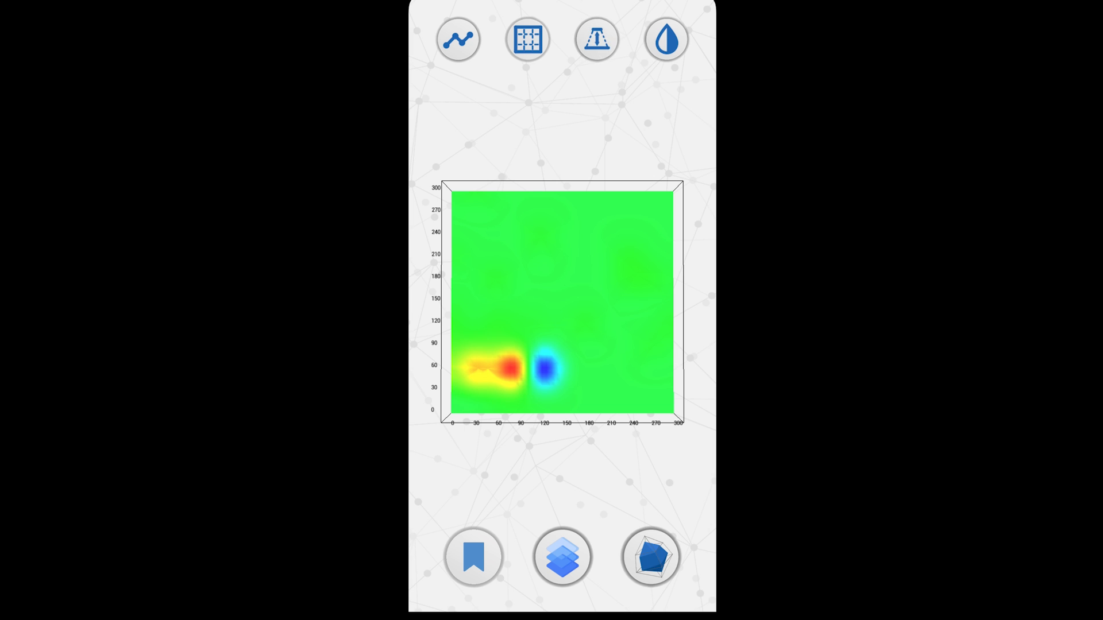
click(526, 38)
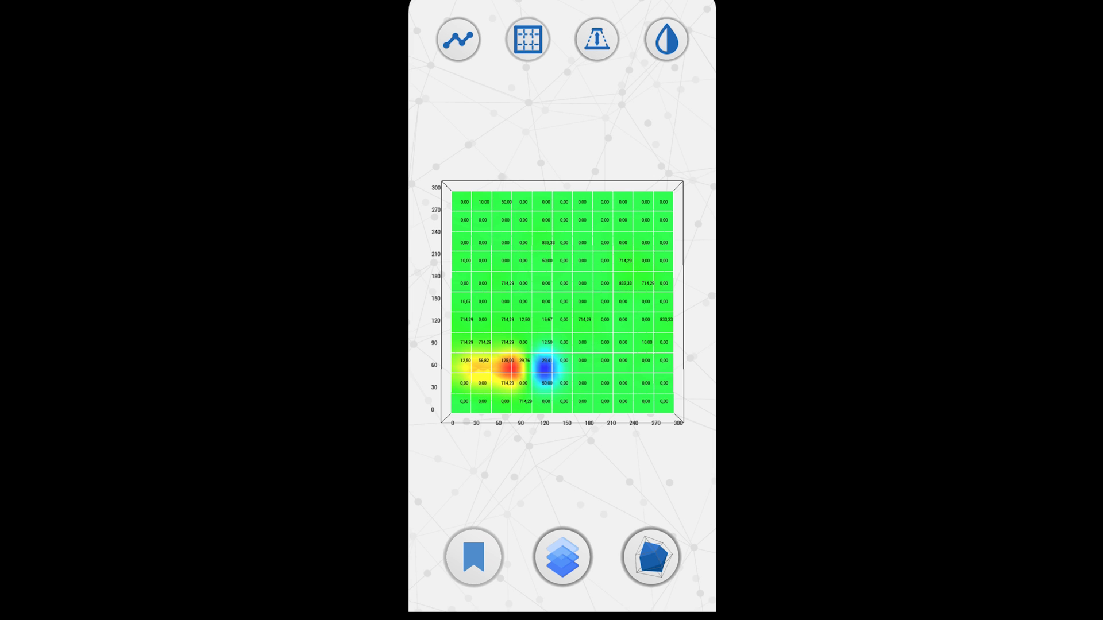